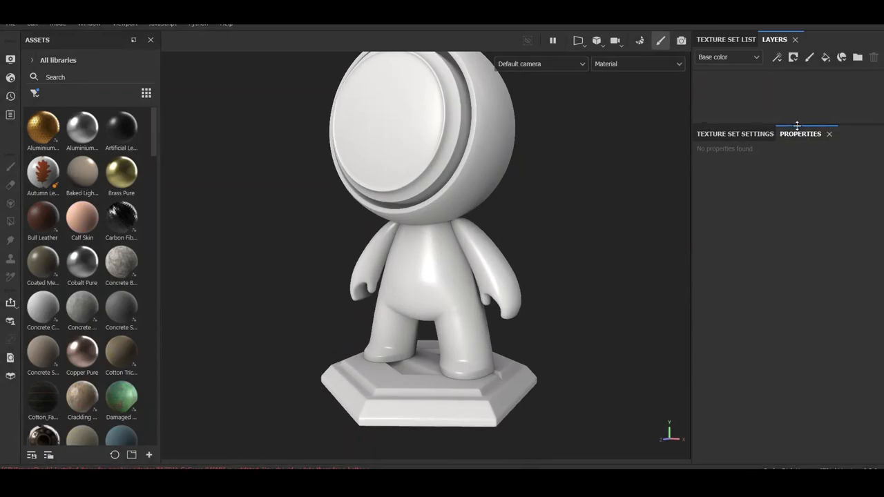
# Step: Check the version and license information from the Help menu and dismiss it
pyautogui.click(229, 23)
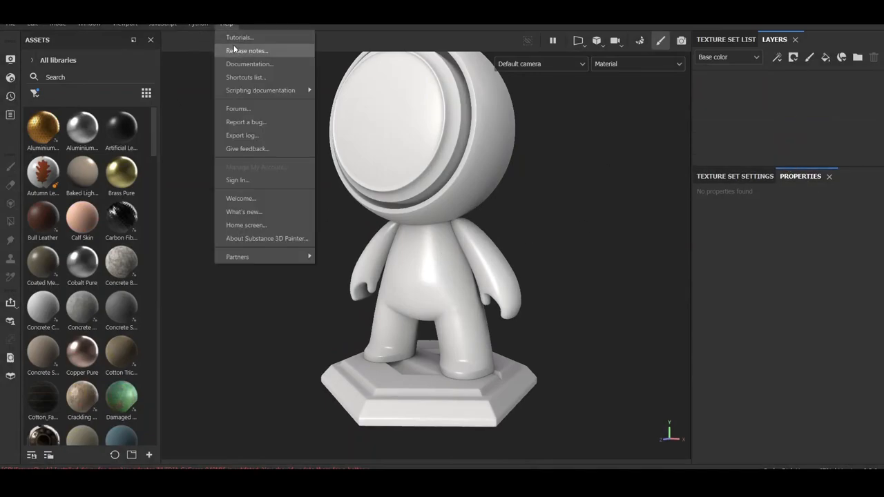
pyautogui.click(268, 238)
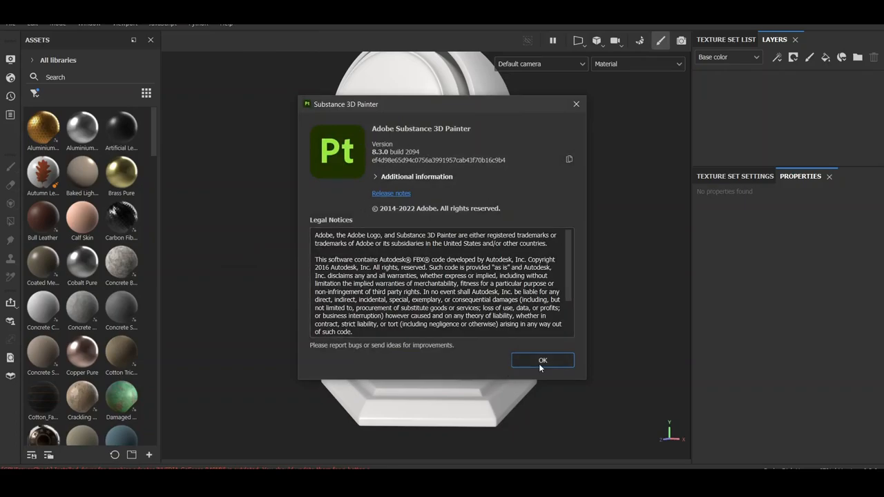
pyautogui.click(541, 359)
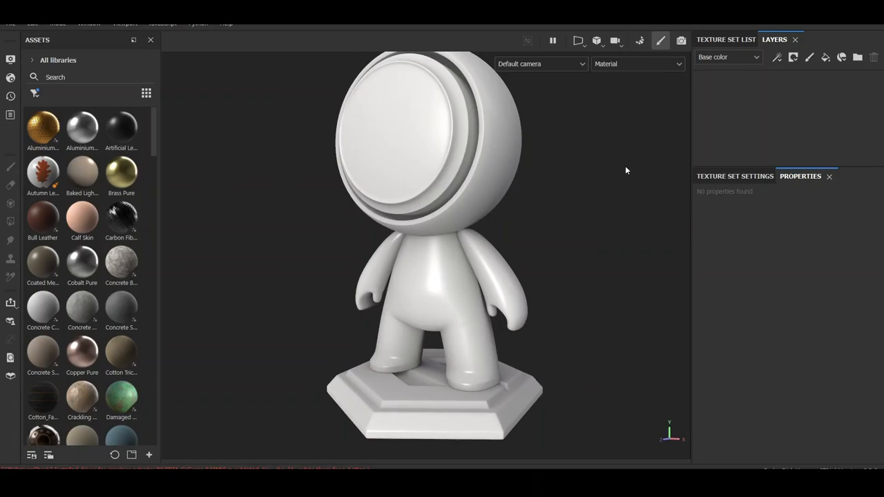
pyautogui.moveTo(43, 218)
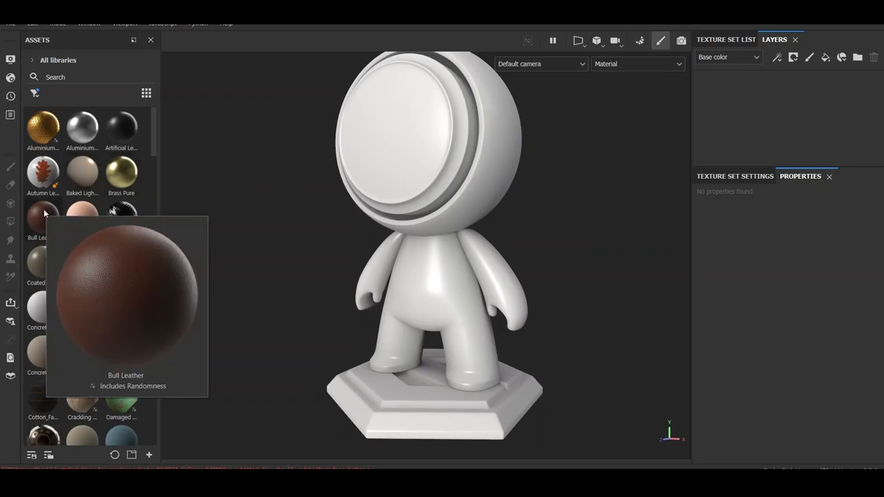
# Step: Apply Bull Leather to the body texture set and return to its layers
pyautogui.click(42, 218)
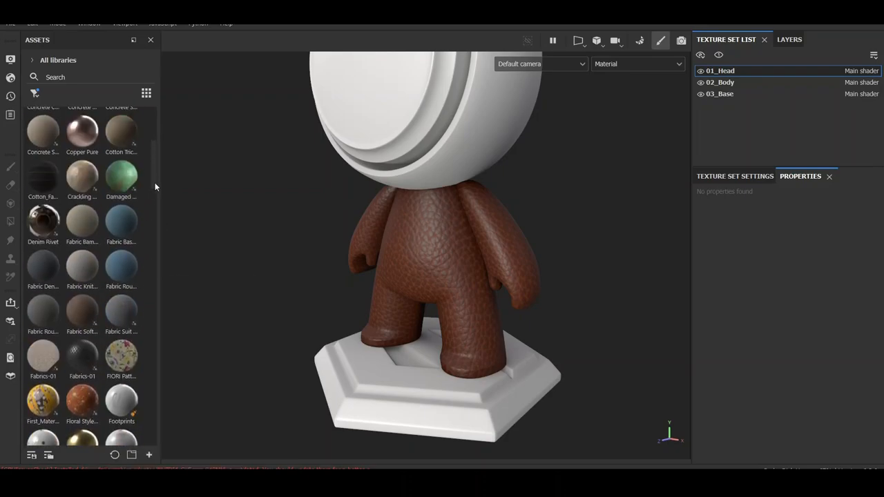
pyautogui.click(790, 39)
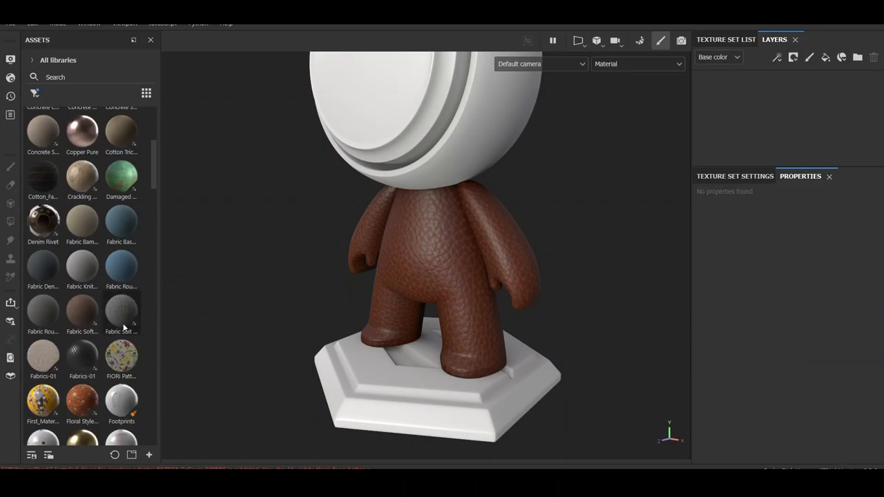
# Step: Fill 01_Head with Fabric Suit Vintage and raise its UV tiling to 3
pyautogui.doubleClick(122, 309)
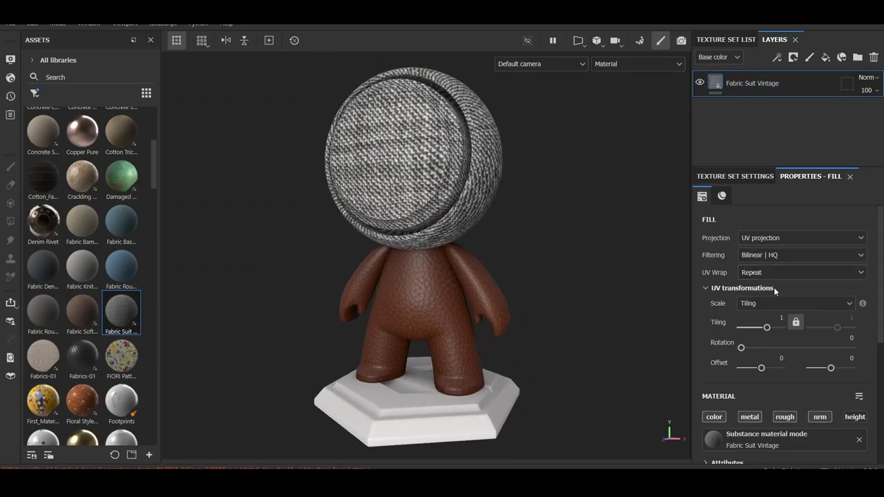
pyautogui.moveTo(767, 328); pyautogui.dragTo(771, 327)
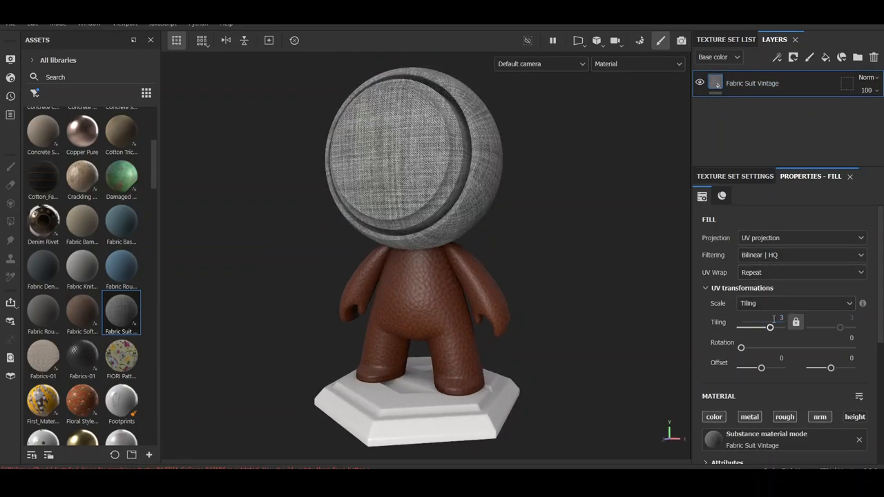
# Step: Switch back to the 02_Body texture set from the texture set list
pyautogui.click(726, 39)
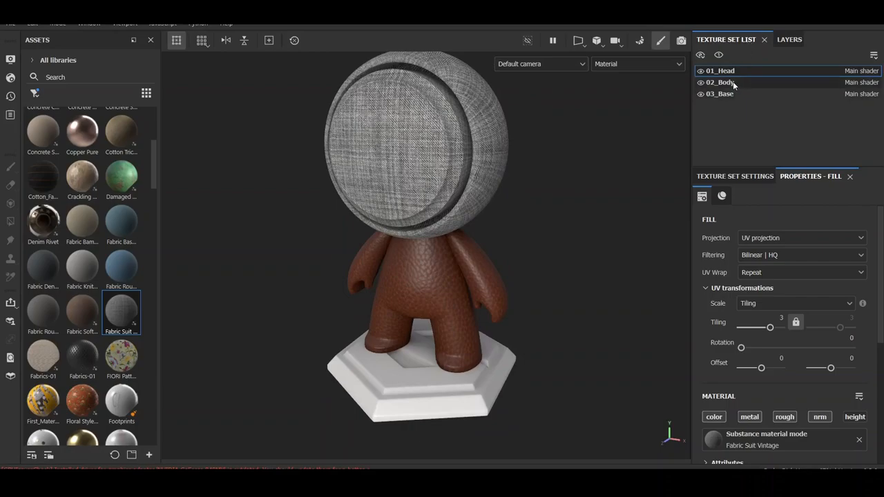
pyautogui.click(781, 39)
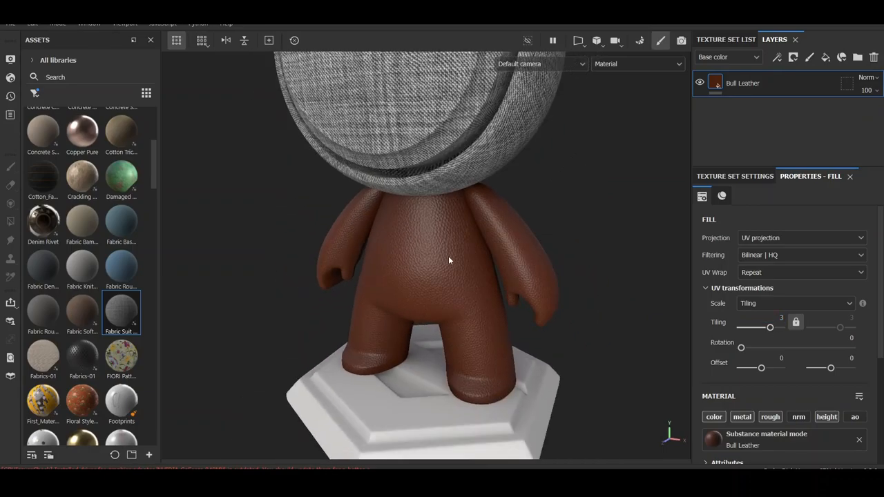
pyautogui.click(727, 39)
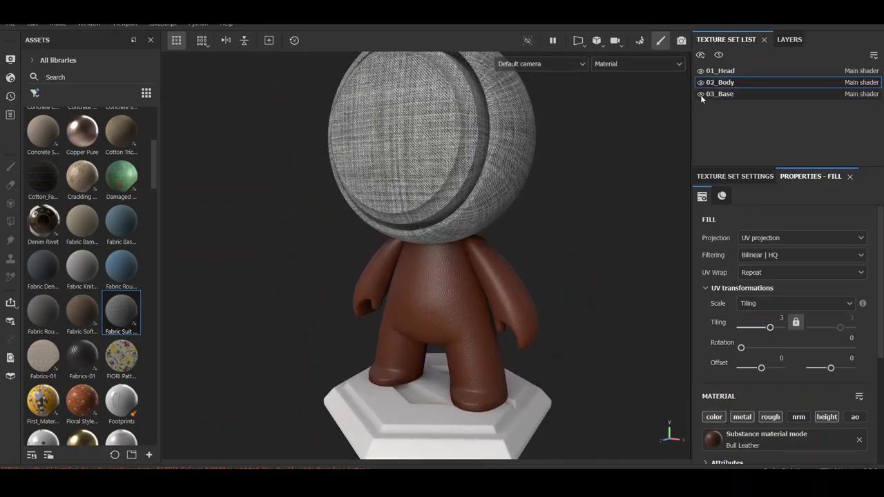
pyautogui.click(782, 39)
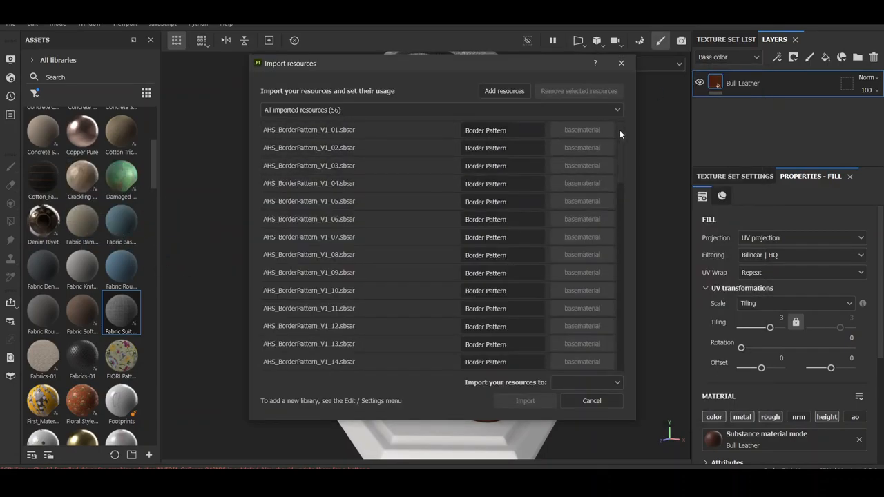
# Step: Import the 56 border pattern resources and brush preset into the current session
pyautogui.scroll(-3)
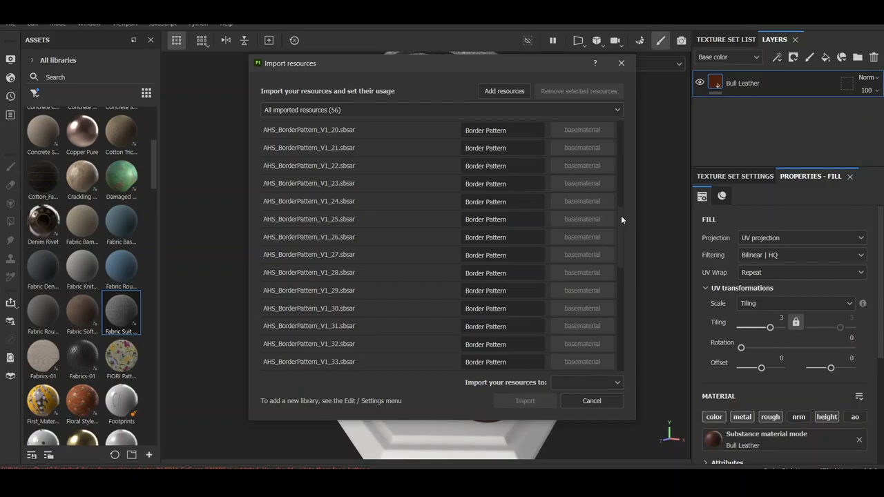
pyautogui.scroll(-3)
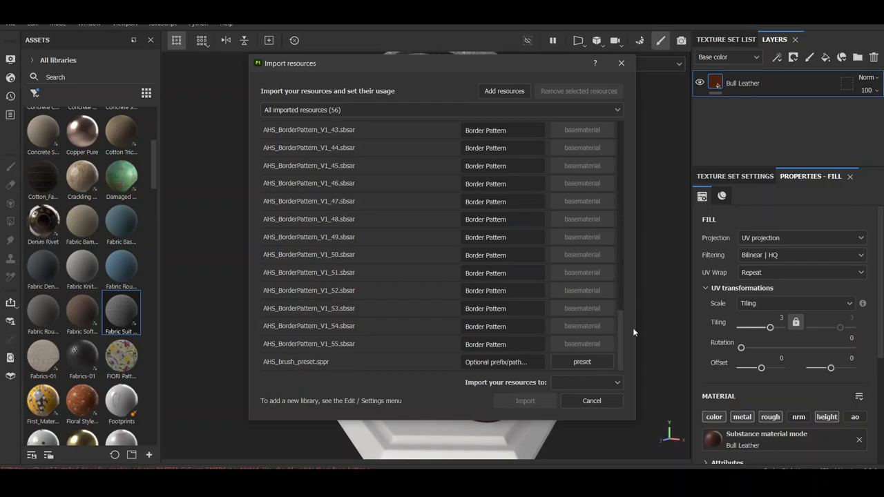
pyautogui.click(587, 383)
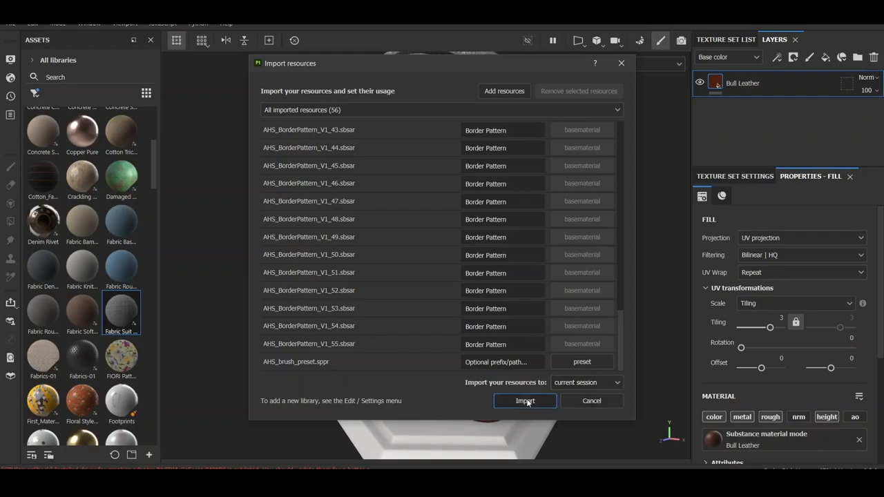
pyautogui.click(525, 401)
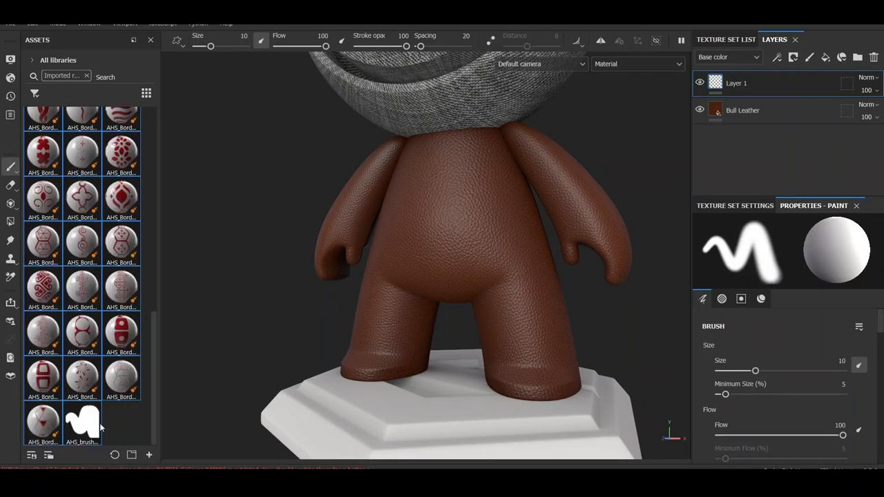
# Step: Load the imported stitch-style brush preset and browse its material settings for a border pattern
pyautogui.click(82, 421)
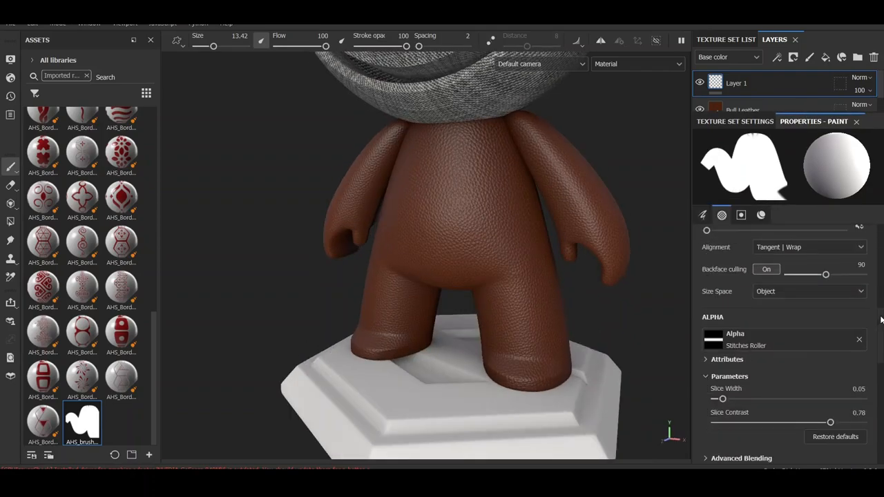
pyautogui.click(740, 215)
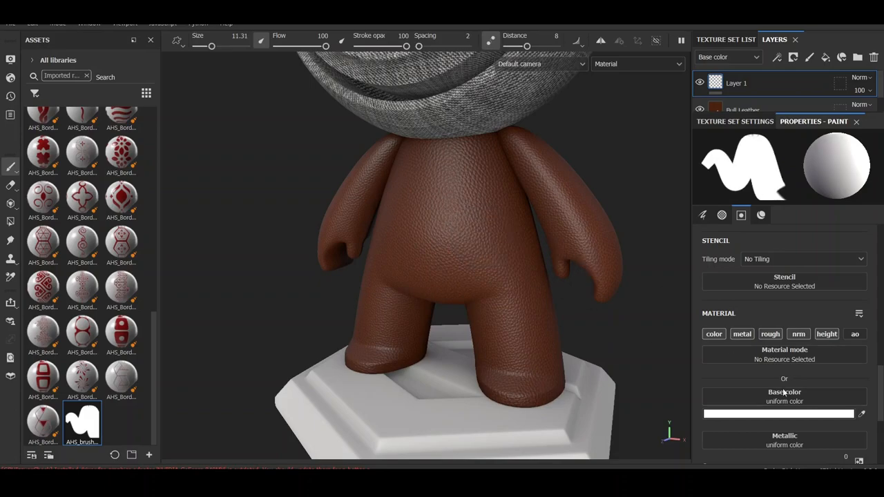
pyautogui.scroll(-3)
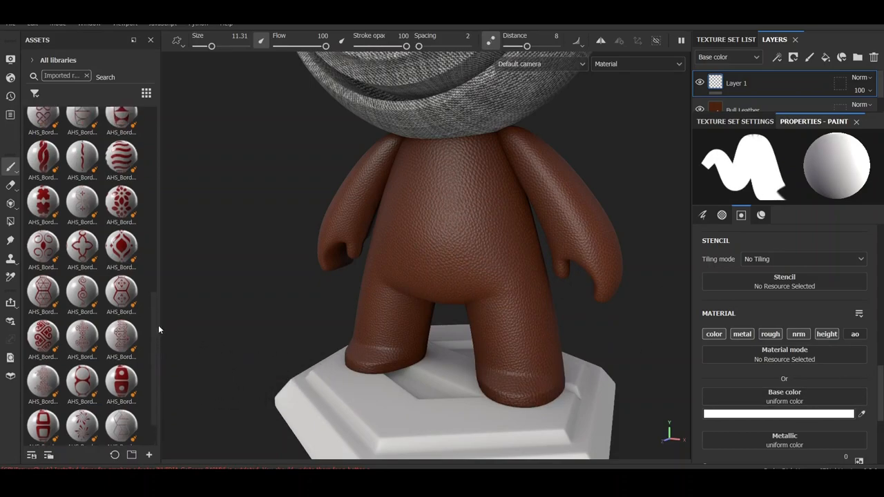
pyautogui.scroll(-3)
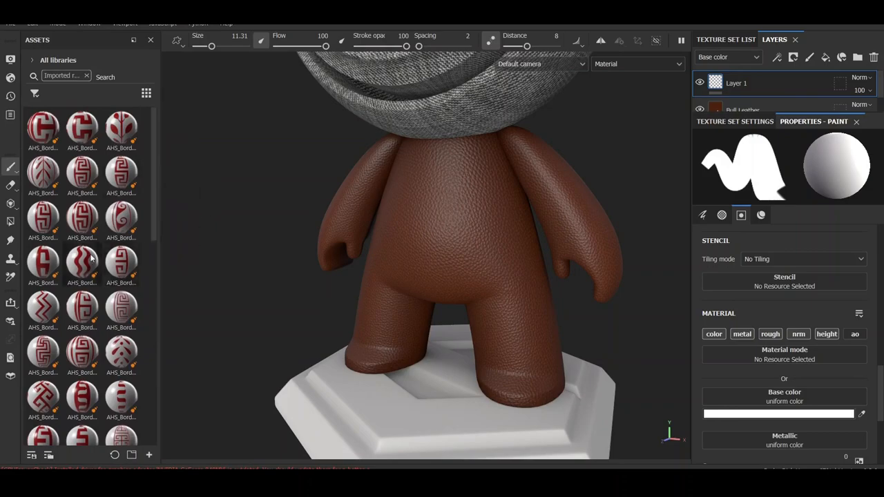
pyautogui.moveTo(83, 263)
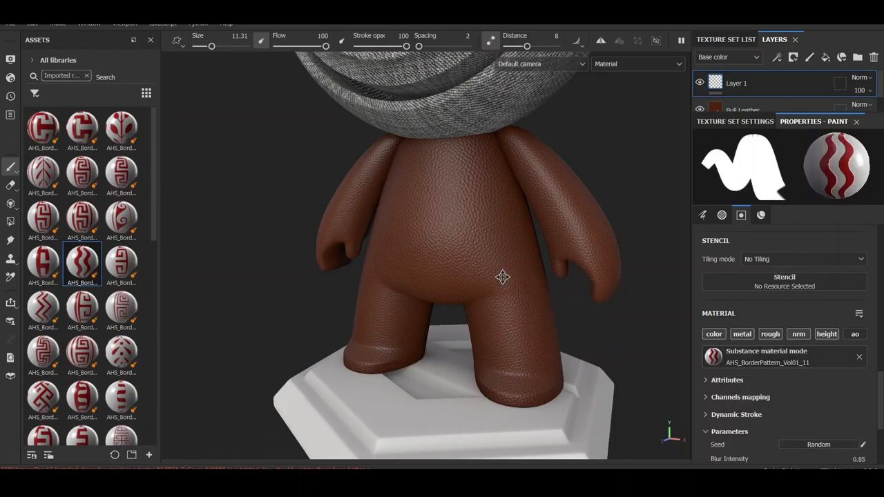
# Step: Load the AHS_BorderPattern_Vol01_09 red spiral pattern onto the brush
pyautogui.click(177, 40)
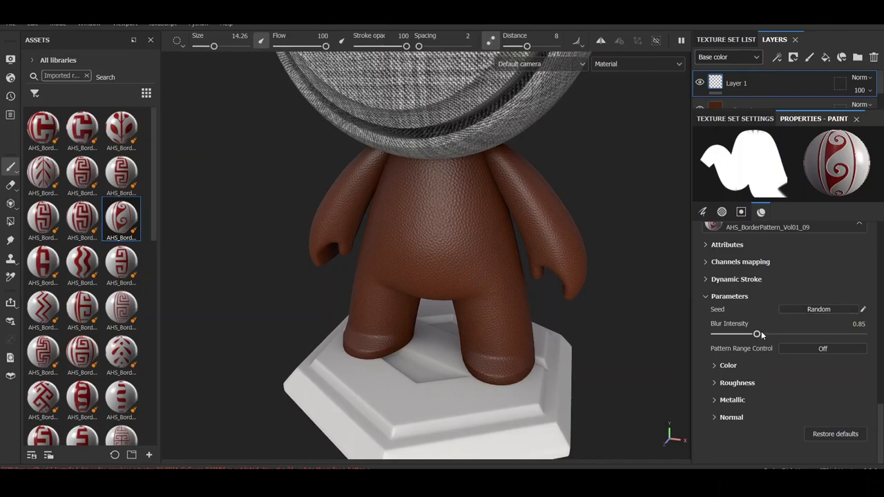
# Step: Lower blur intensity, set the pattern base colour to white and enable pattern range control
pyautogui.moveTo(757, 334); pyautogui.dragTo(727, 334)
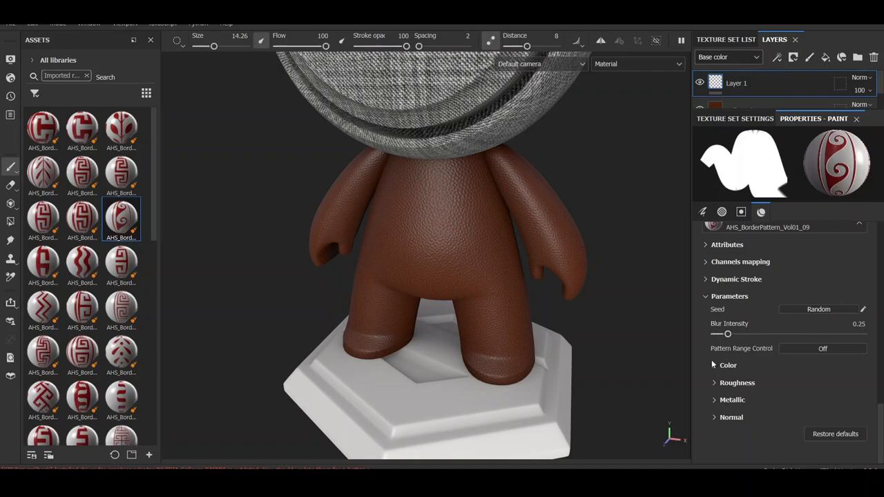
pyautogui.click(728, 364)
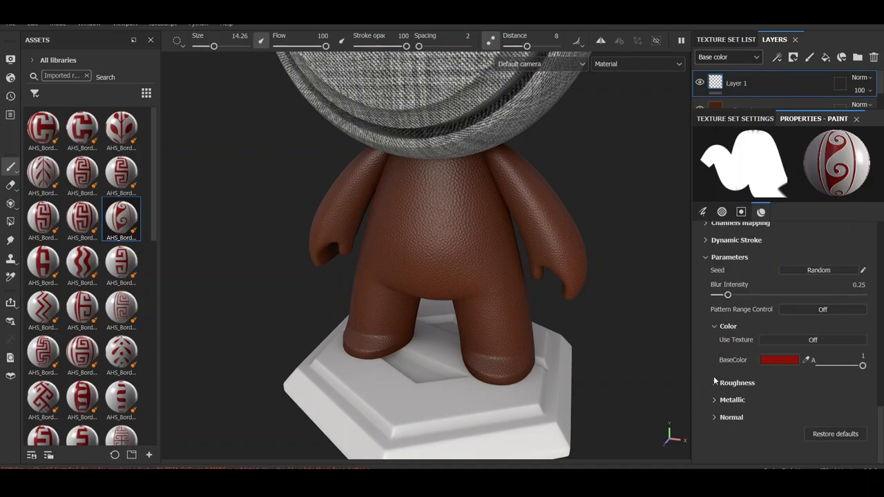
pyautogui.click(779, 359)
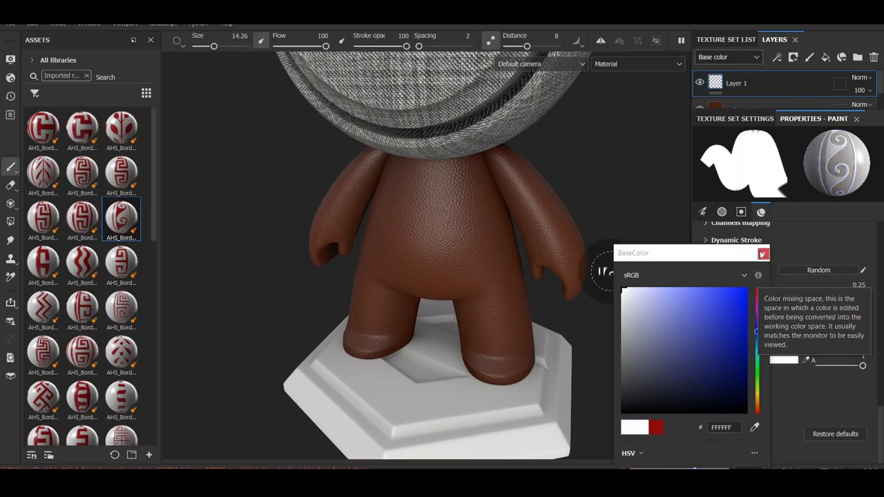
pyautogui.click(762, 255)
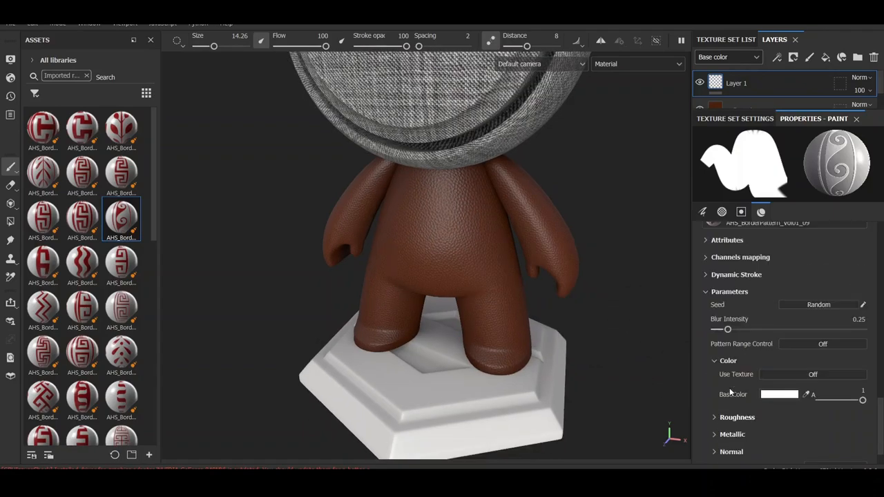
pyautogui.click(860, 319)
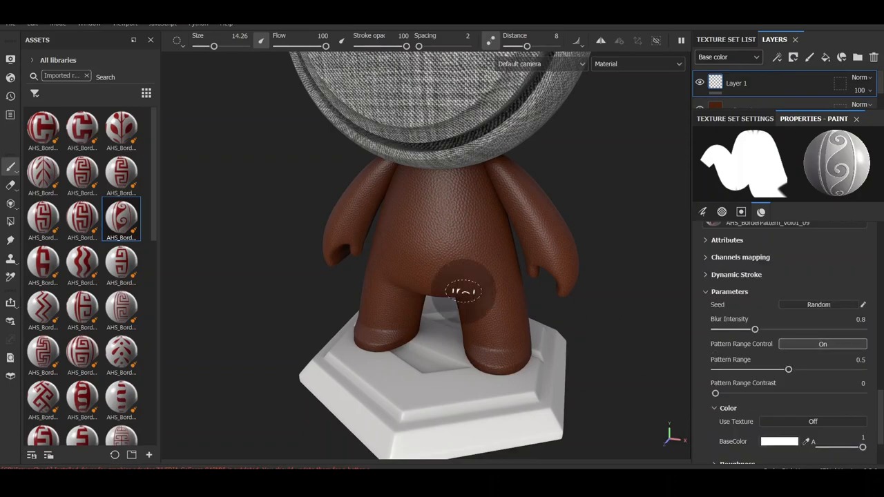
# Step: Paint a trial stroke on the body, then retune pattern range and blur intensity to 0.5
pyautogui.moveTo(788, 370); pyautogui.dragTo(812, 370)
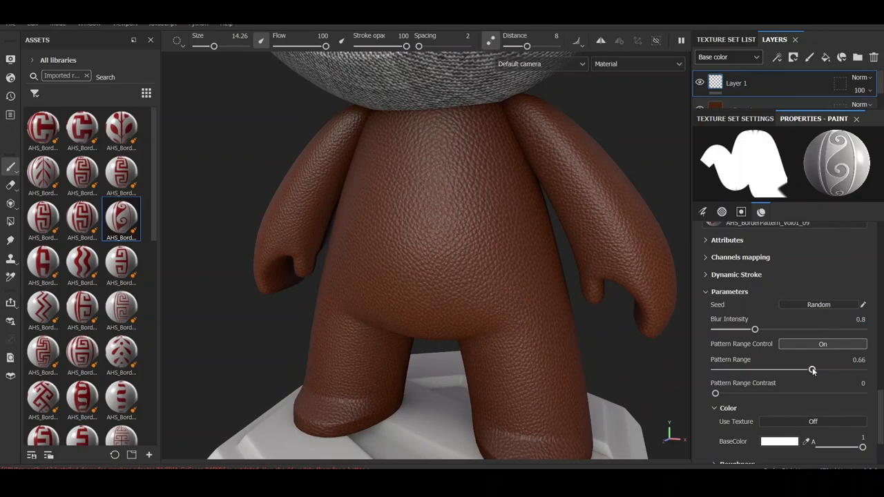
pyautogui.moveTo(812, 370); pyautogui.dragTo(832, 370)
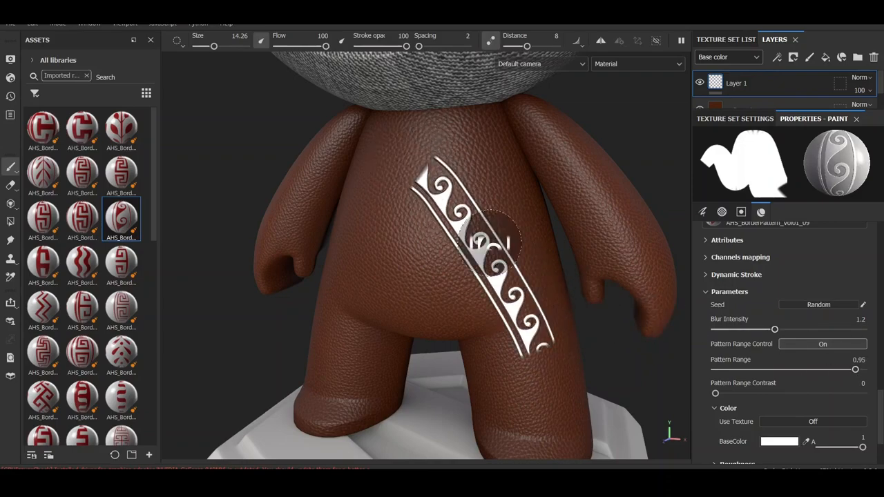
pyautogui.moveTo(855, 370); pyautogui.dragTo(724, 370)
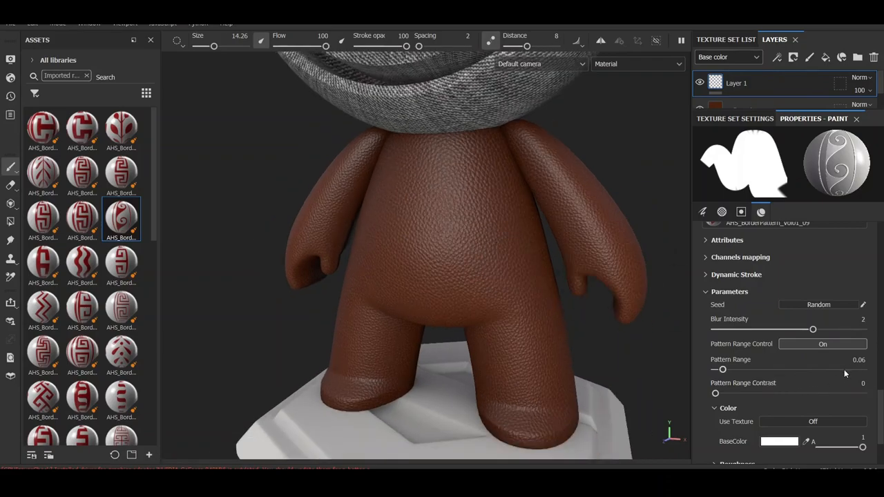
pyautogui.moveTo(723, 371); pyautogui.dragTo(845, 371)
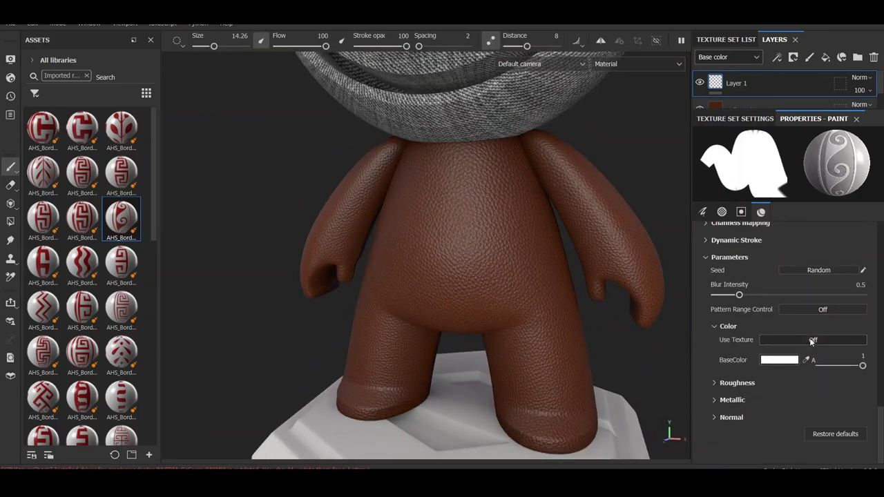
# Step: Switch the pattern colour to blue and paint a swirl stripe along the body's back and leg
pyautogui.click(812, 340)
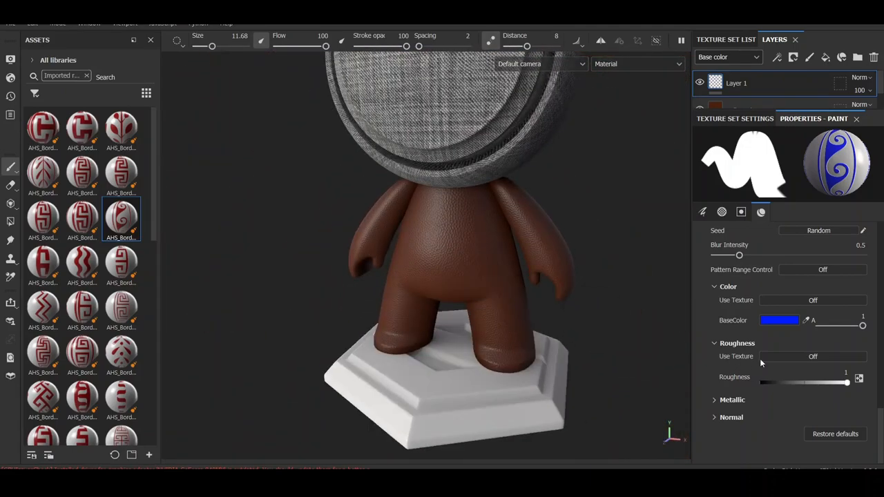
pyautogui.scroll(-3)
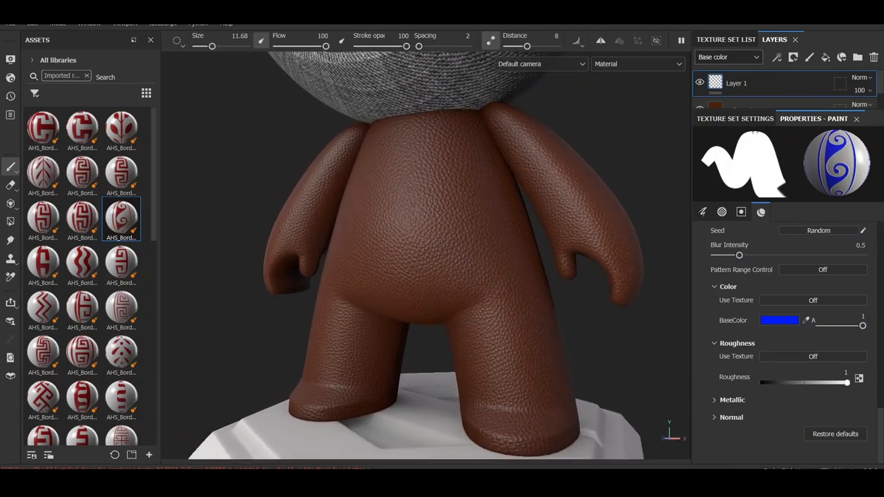
pyautogui.moveTo(847, 381); pyautogui.dragTo(765, 382)
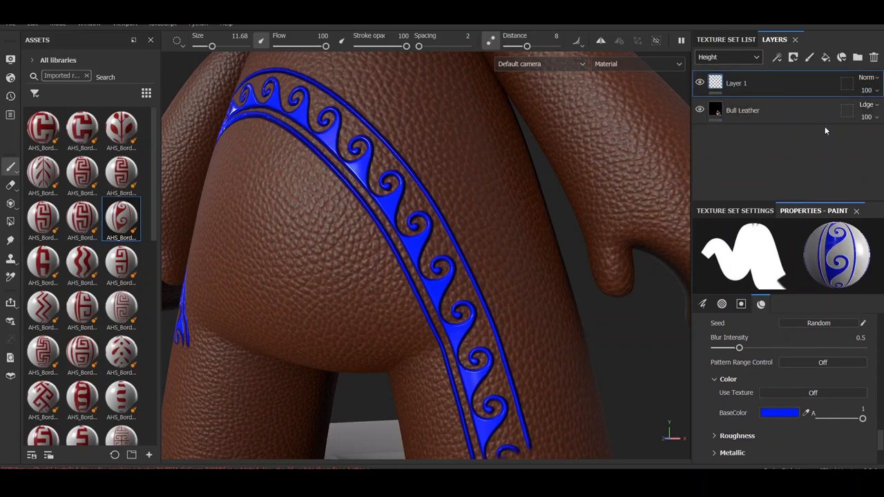
# Step: Lower the layer's height contribution and show the 3D/2D split view with the body UV layout
pyautogui.moveTo(877, 90); pyautogui.dragTo(863, 89)
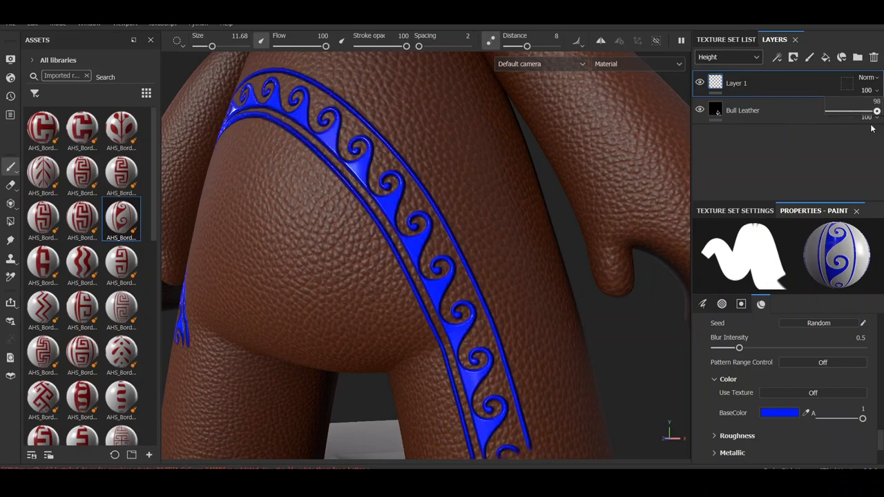
pyautogui.click(731, 57)
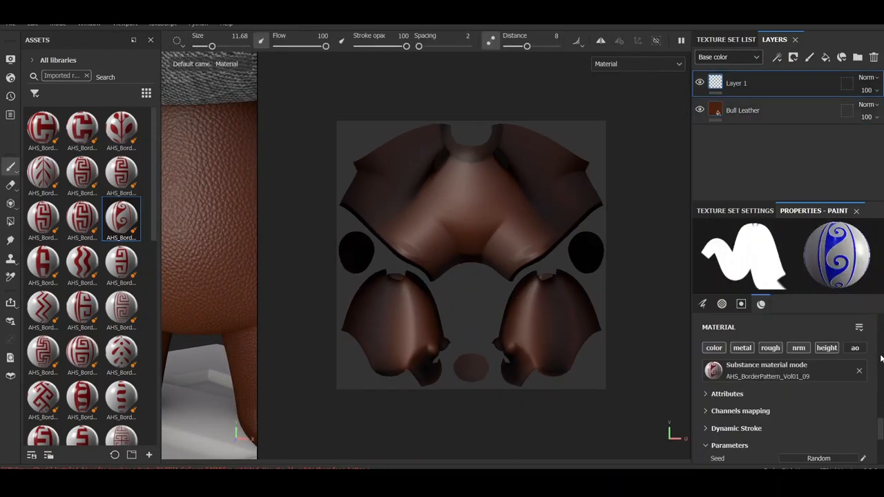
# Step: Set brush alignment to UV with texture size space and size about 8, then pick a red border pattern
pyautogui.click(740, 304)
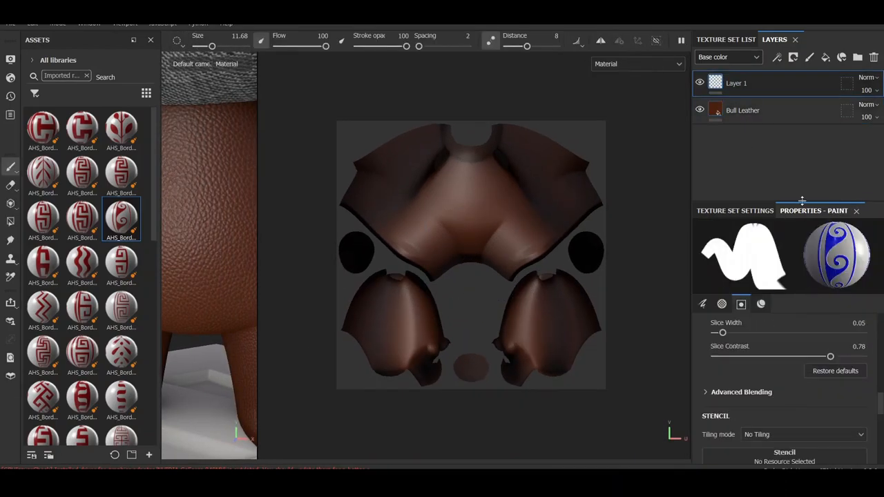
pyautogui.scroll(-3)
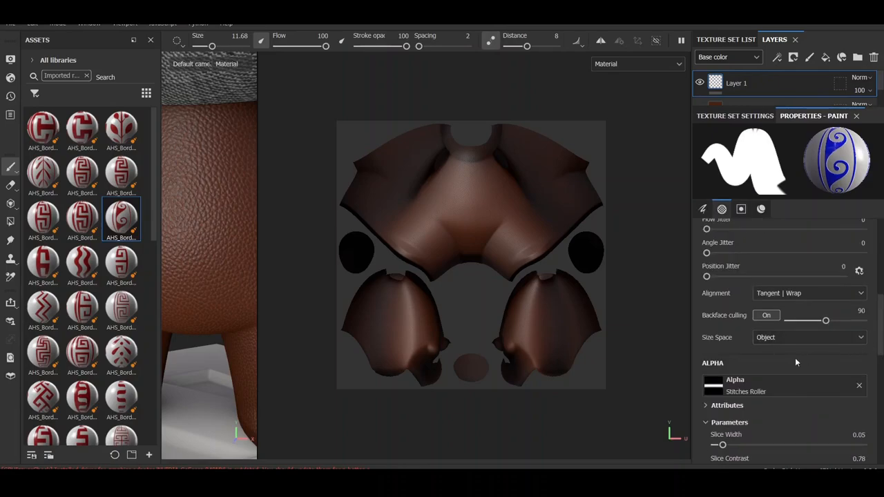
pyautogui.click(810, 293)
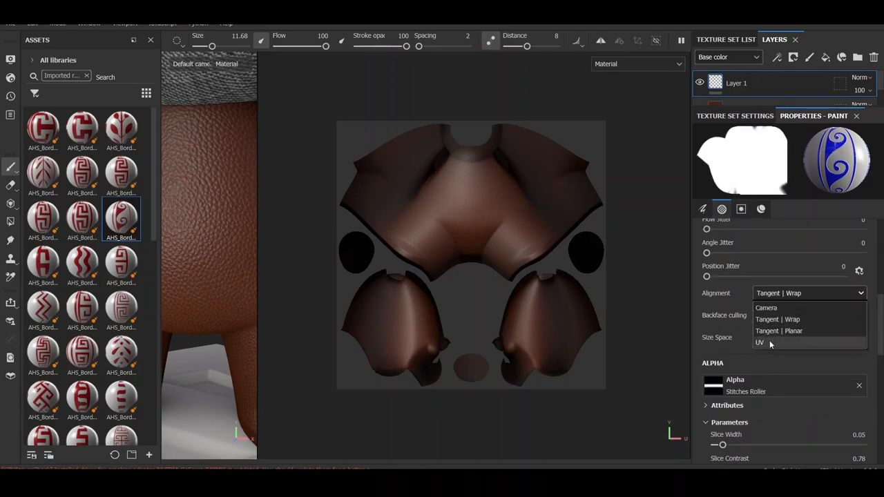
pyautogui.click(759, 342)
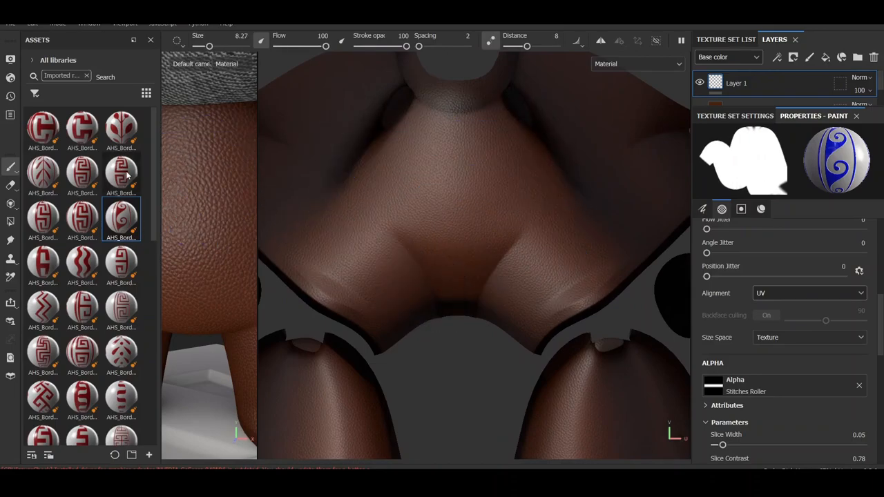
pyautogui.click(121, 130)
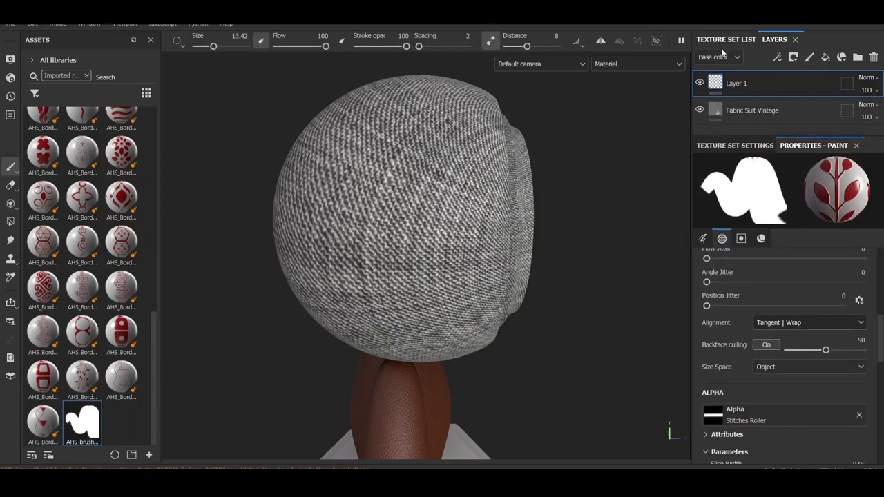
# Step: Switch the brush to a light diamond border pattern with blur intensity 1 and pattern range control on
pyautogui.click(737, 57)
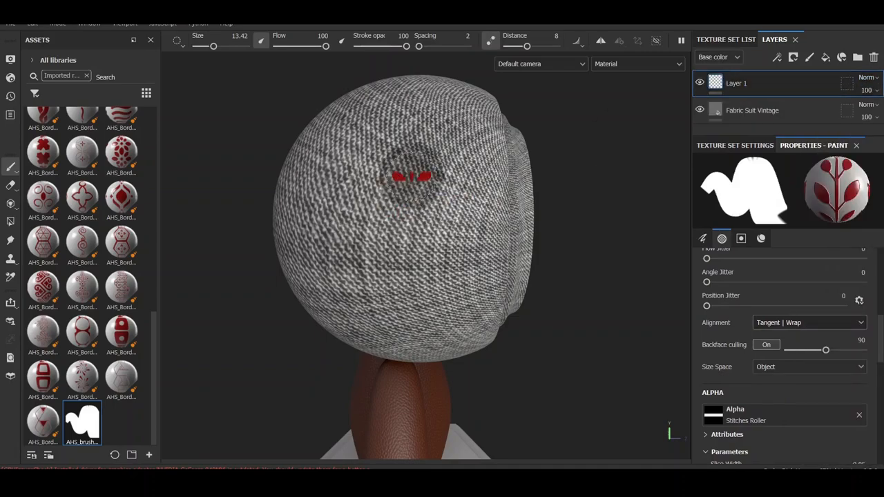
pyautogui.click(120, 289)
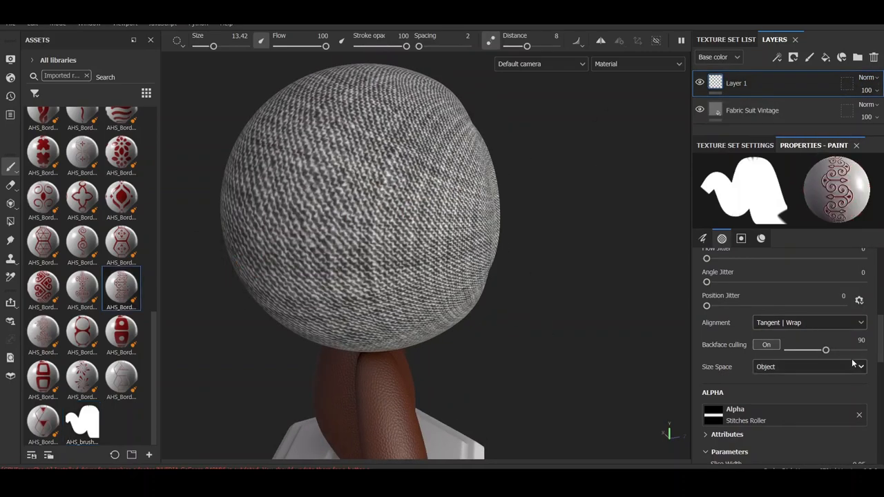
pyautogui.click(759, 237)
pyautogui.write('0')
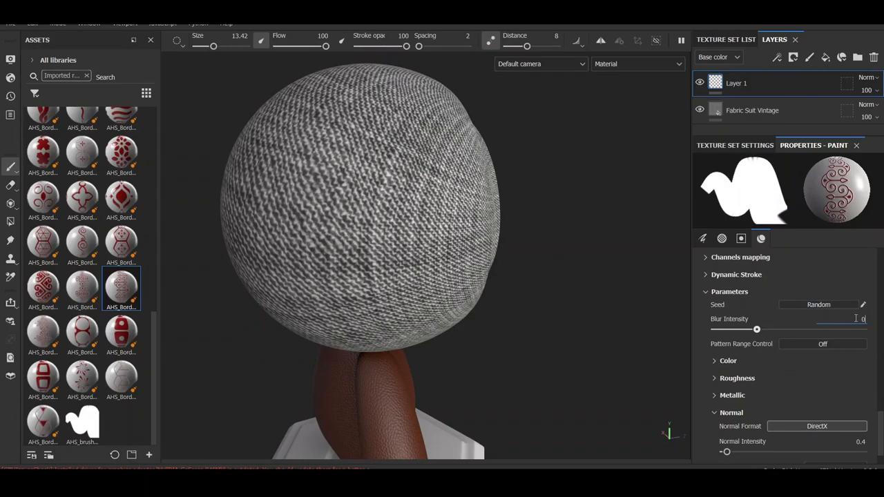
pyautogui.click(822, 344)
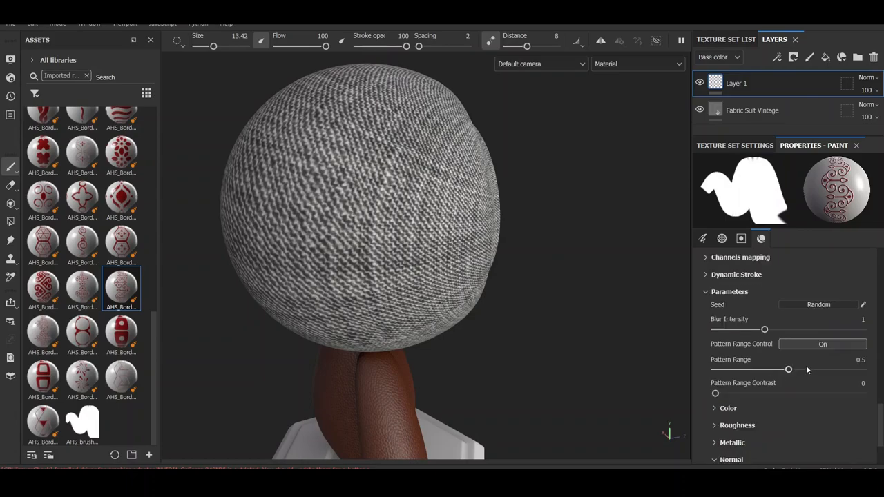
pyautogui.moveTo(787, 370); pyautogui.dragTo(832, 370)
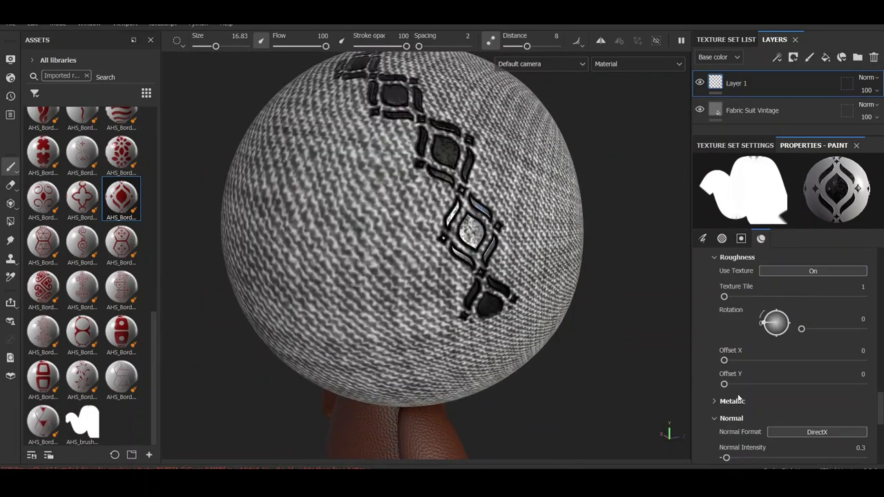
# Step: Paint the diamond chain diagonally across the head, then make the body's texture set active
pyautogui.scroll(-3)
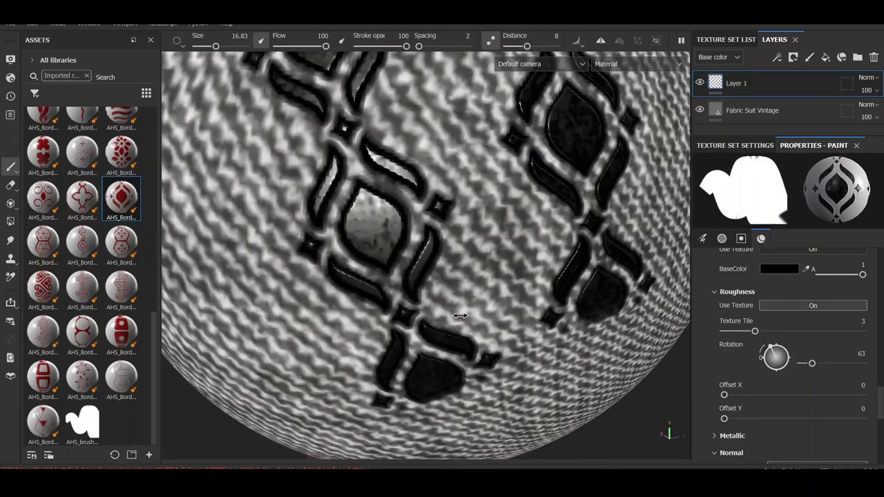
pyautogui.scroll(-3)
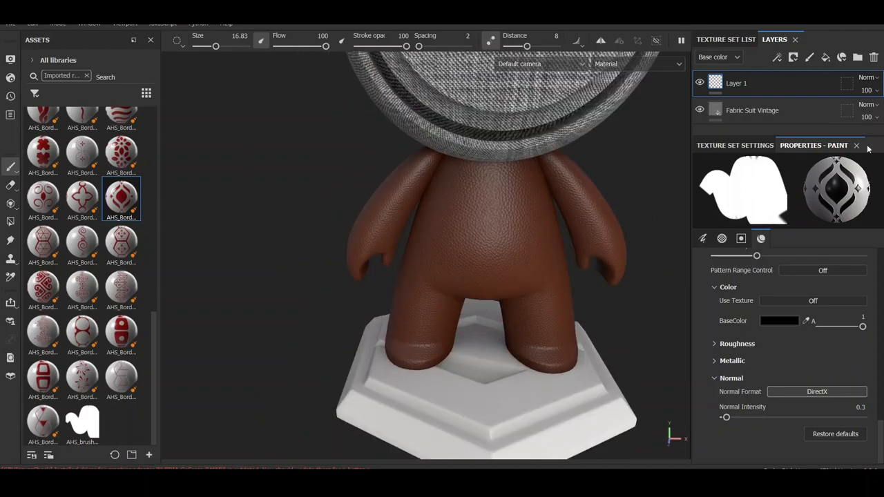
pyautogui.click(727, 38)
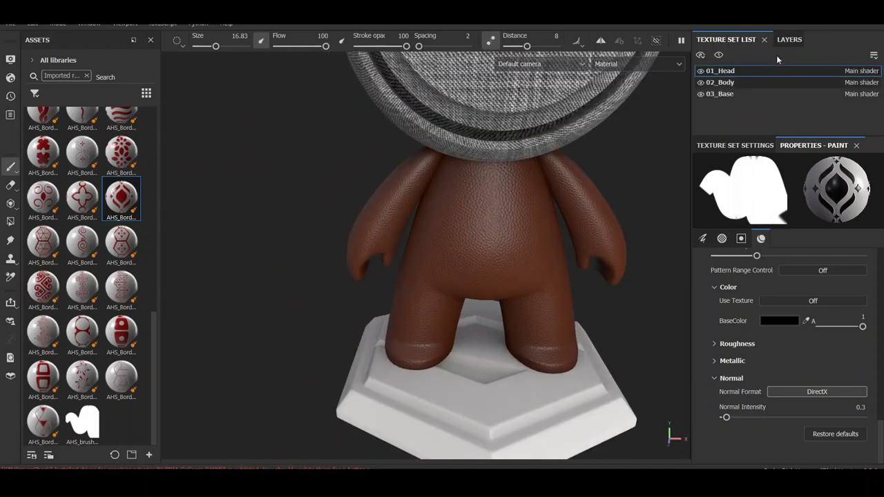
pyautogui.click(790, 38)
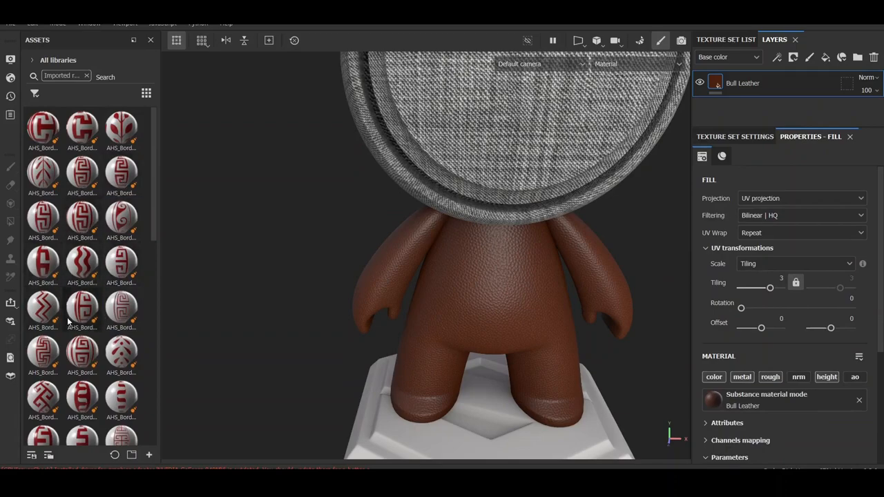
# Step: Add an AHS_BorderPattern_Vol01_27 fill layer on the body, viewing the Base color channel with tiling 8
pyautogui.scroll(-3)
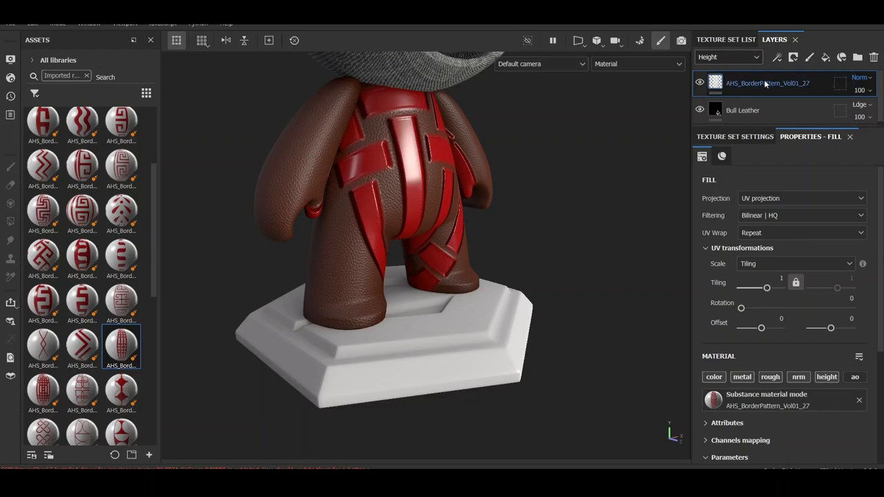
pyautogui.click(731, 56)
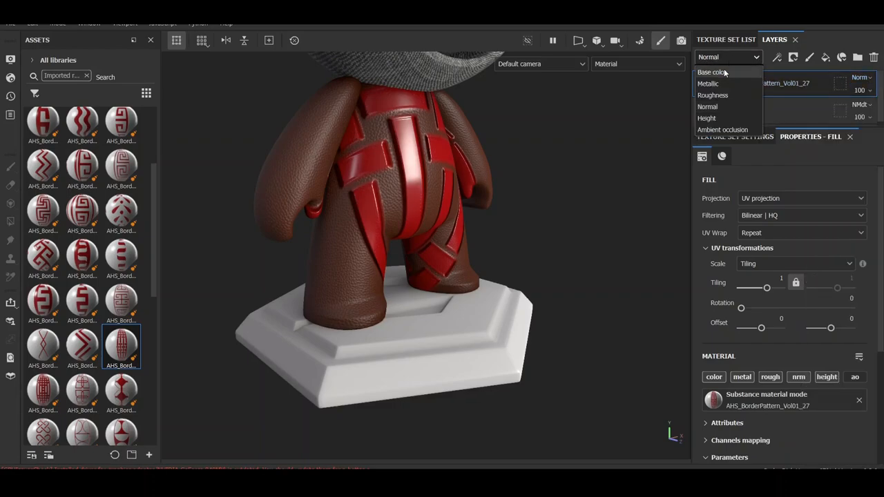
pyautogui.click(711, 72)
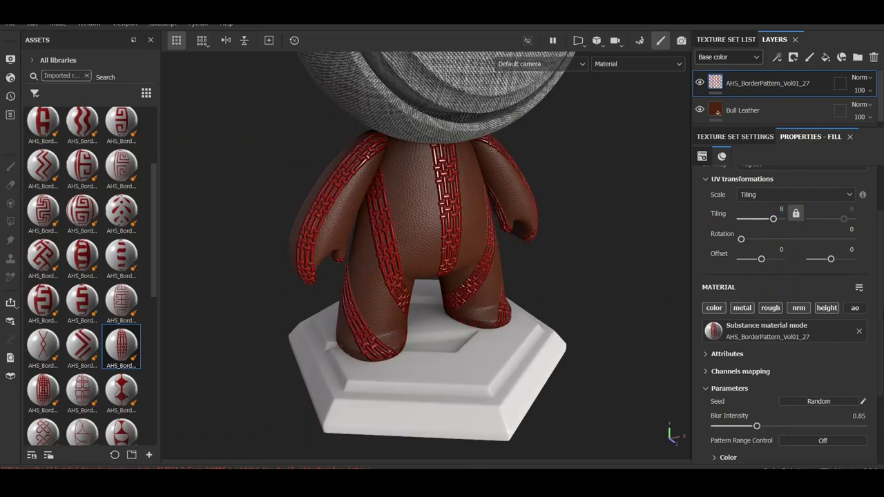
pyautogui.scroll(-3)
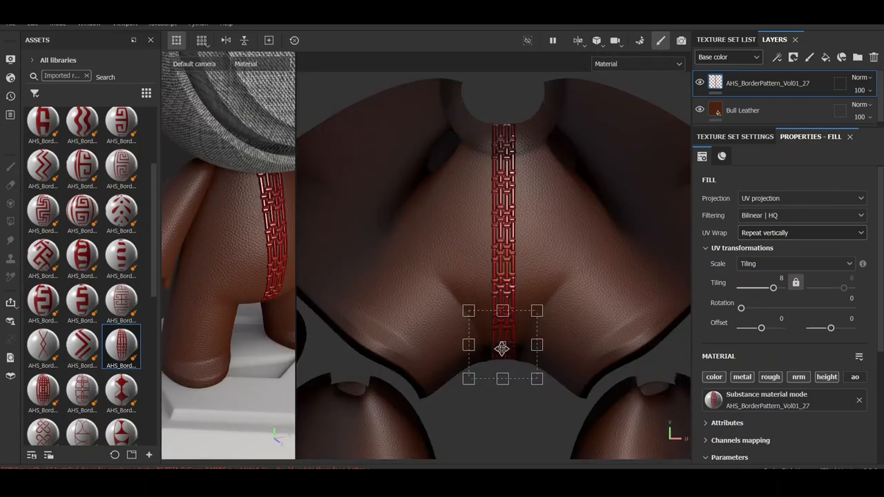
# Step: Move and rotate the red woven strip 90° so it forms a band ringing the legs
pyautogui.moveTo(503, 349); pyautogui.dragTo(518, 301)
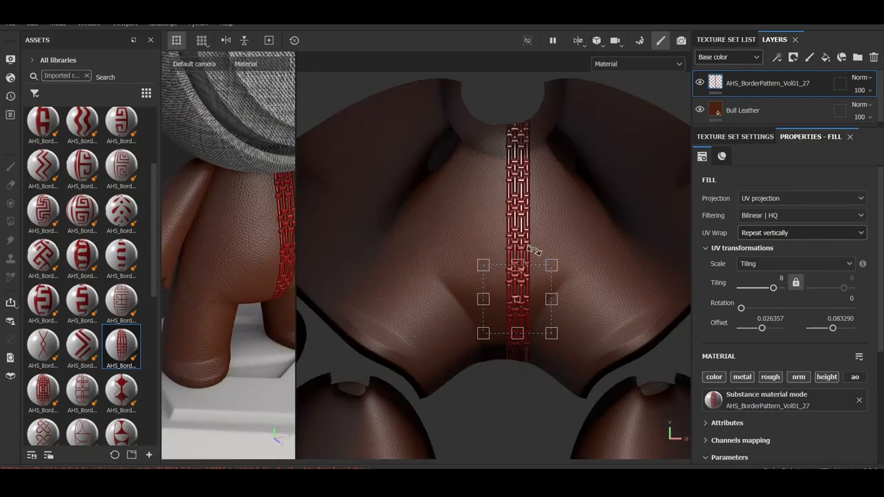
pyautogui.moveTo(740, 306); pyautogui.dragTo(768, 307)
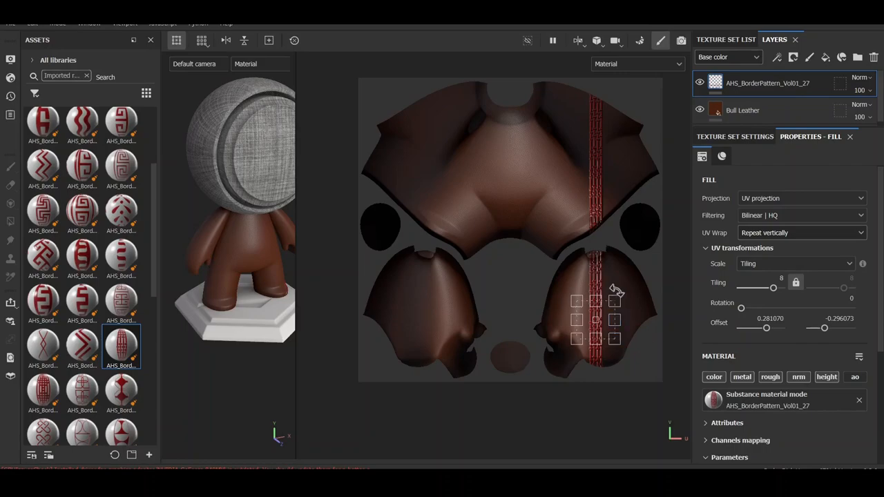
pyautogui.moveTo(740, 307); pyautogui.dragTo(768, 307)
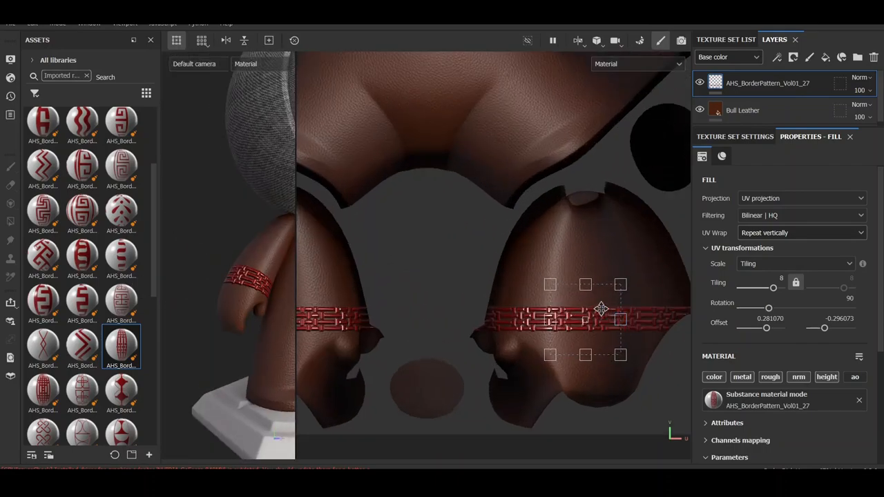
pyautogui.moveTo(601, 309); pyautogui.dragTo(597, 244)
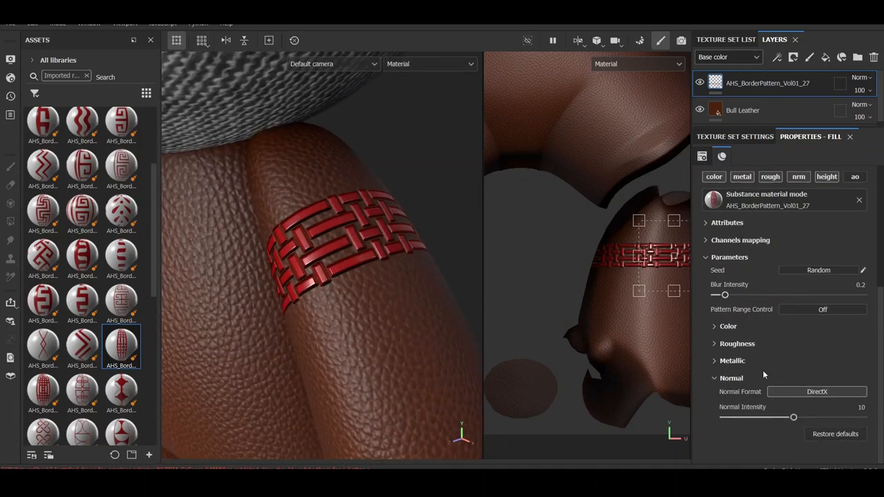
# Step: Lower the band's normal intensity to 0.2 and override its base color to white (FFFFFF)
pyautogui.moveTo(793, 417); pyautogui.dragTo(724, 417)
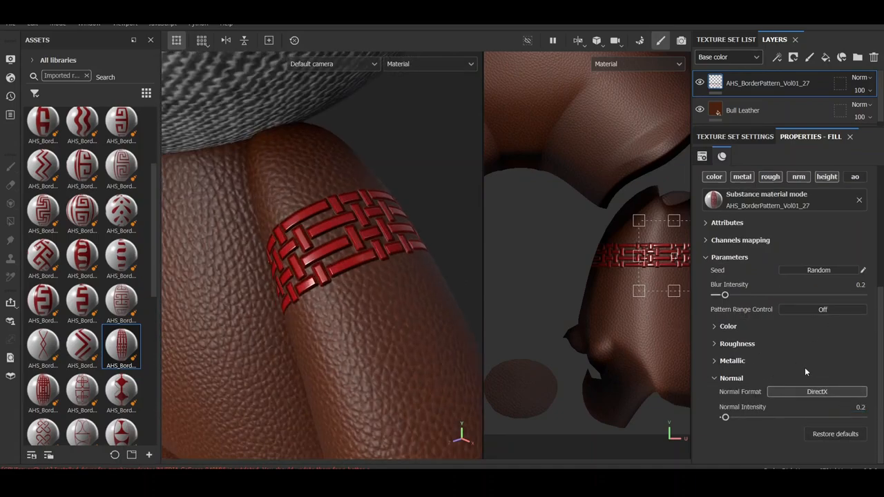
pyautogui.click(730, 360)
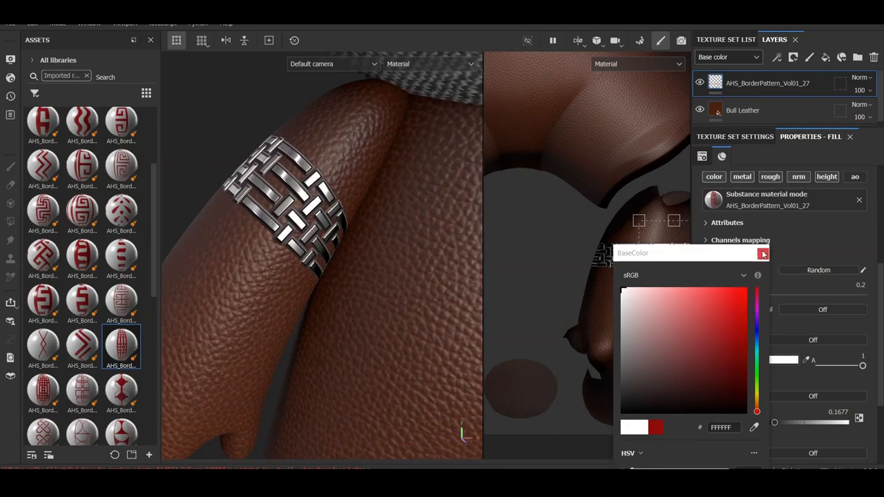
pyautogui.click(763, 254)
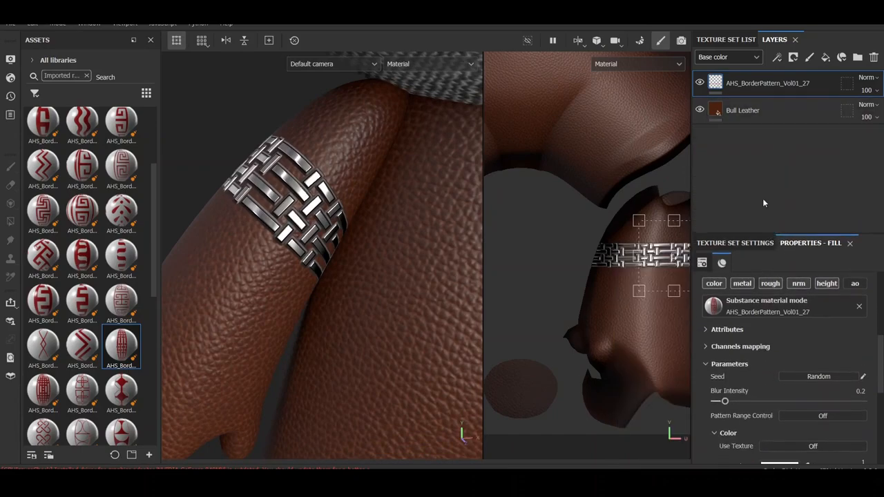
pyautogui.moveTo(171, 218)
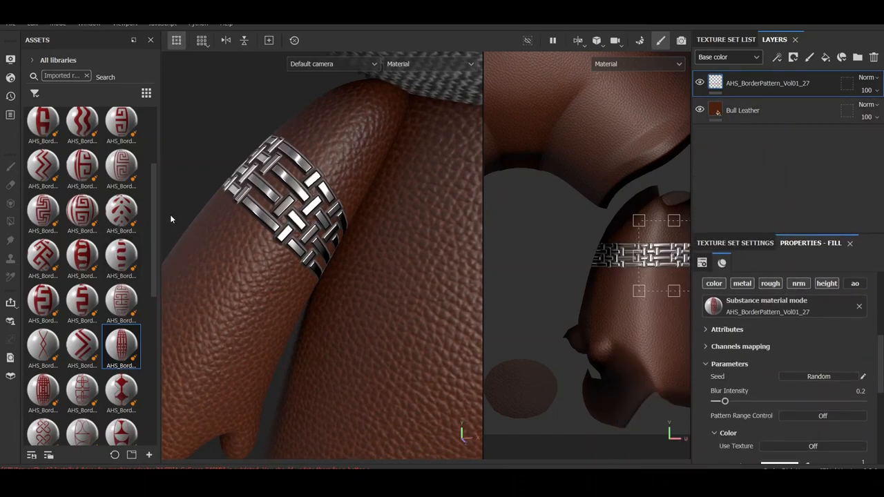
pyautogui.moveTo(804, 158)
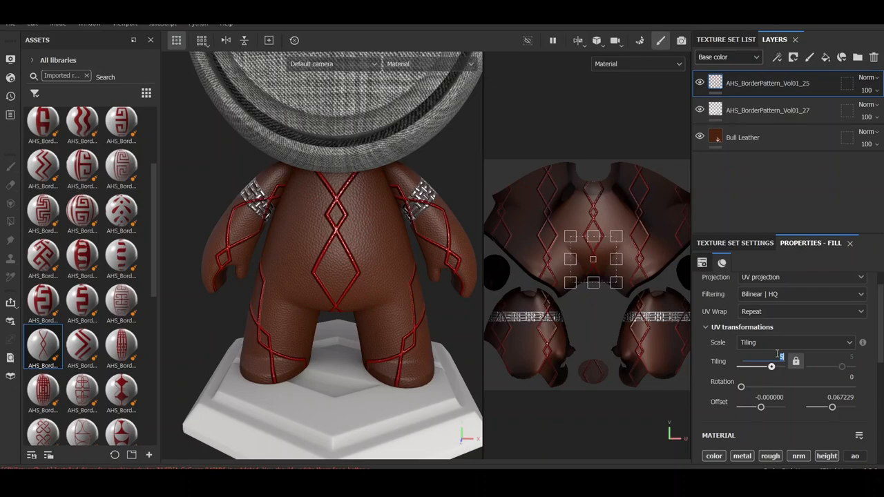
# Step: Adjust the diamond fill's tiling, wrap it to repeat vertically only and offset it into one line down the body
pyautogui.moveTo(771, 367); pyautogui.dragTo(773, 368)
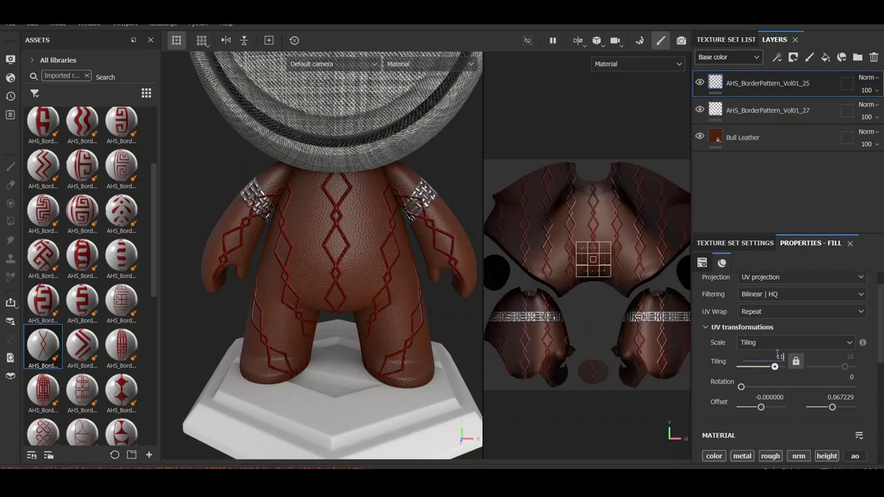
pyautogui.moveTo(773, 366); pyautogui.dragTo(779, 366)
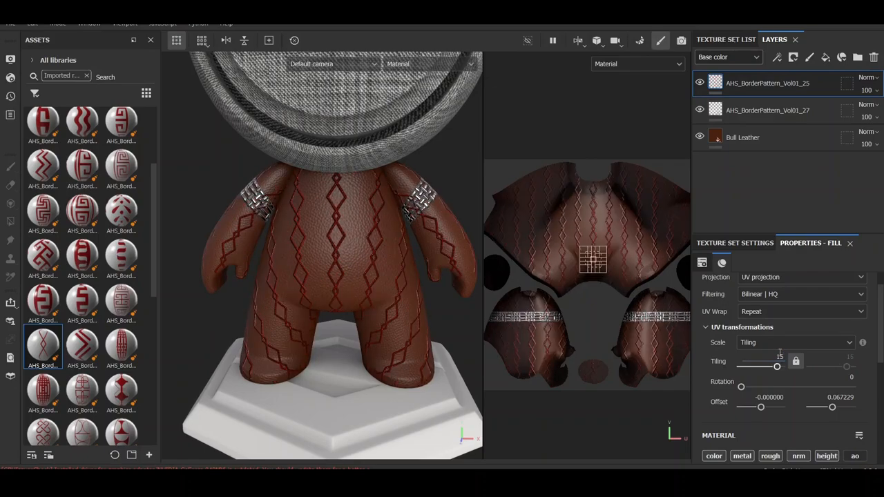
pyautogui.click(800, 313)
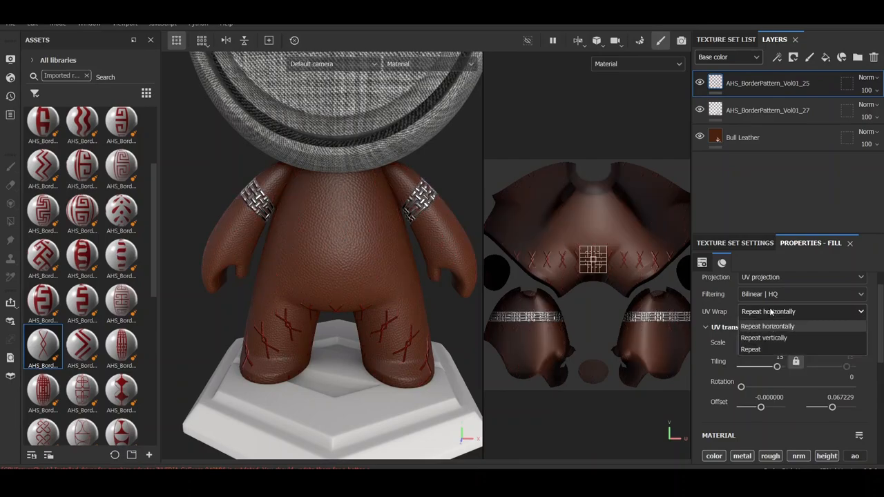
pyautogui.click(764, 337)
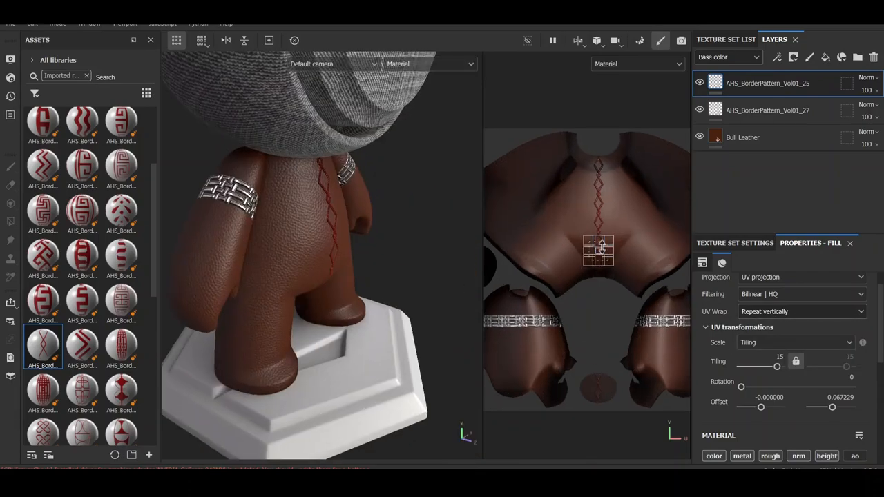
pyautogui.moveTo(598, 246); pyautogui.dragTo(569, 324)
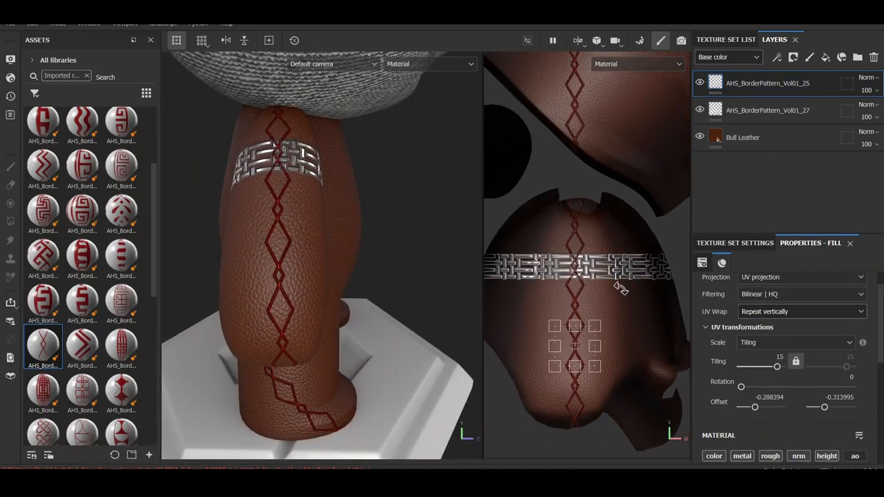
pyautogui.moveTo(741, 387); pyautogui.dragTo(851, 387)
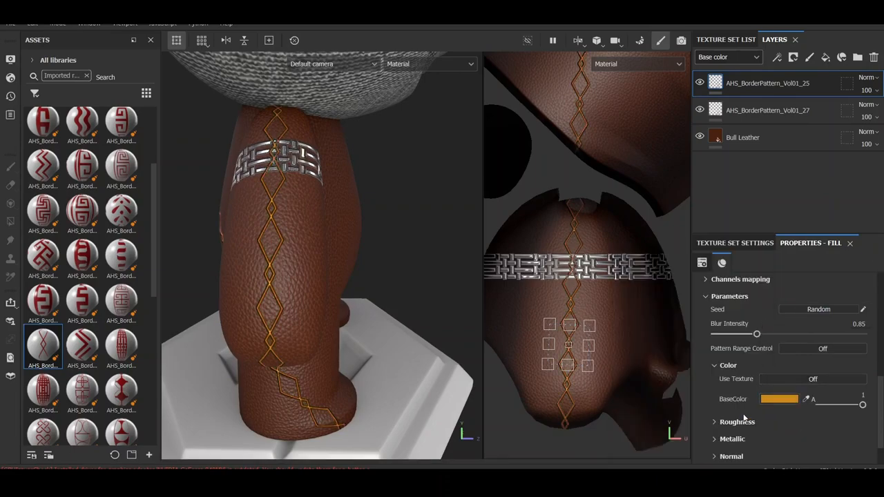
# Step: Make the diamond line metallic gold and thicker, with pattern range control enabled
pyautogui.scroll(-3)
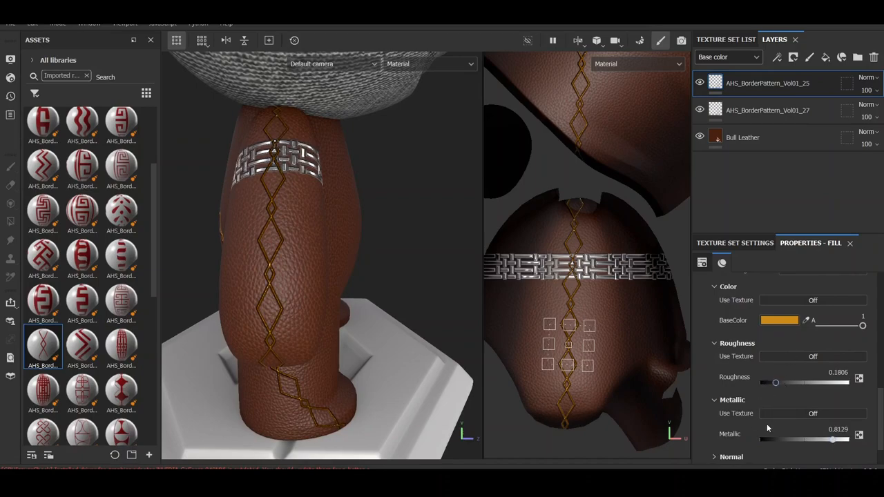
pyautogui.scroll(-3)
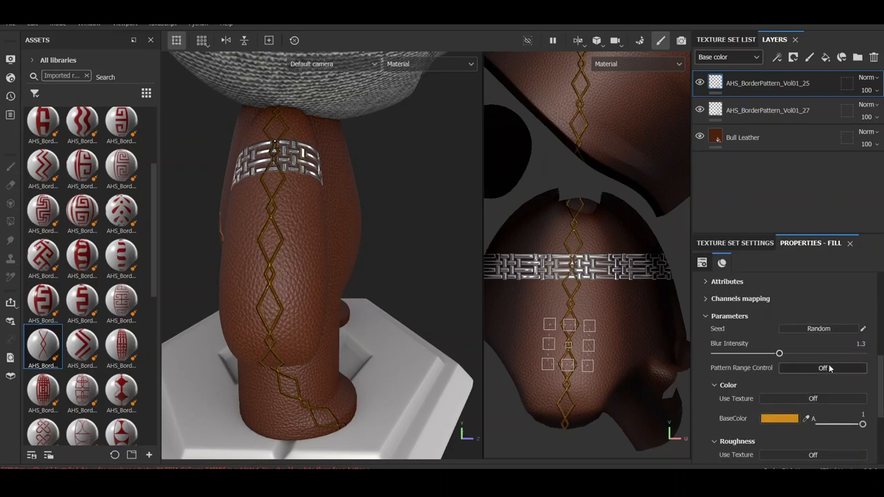
pyautogui.click(822, 368)
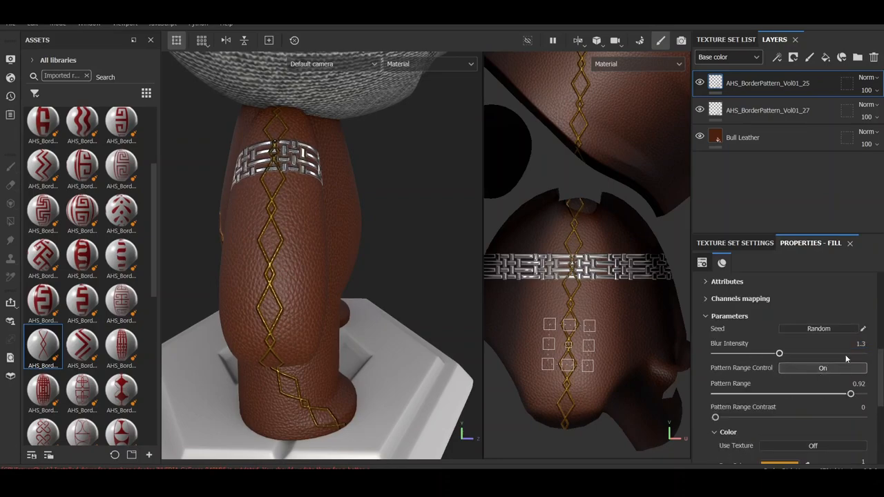
pyautogui.moveTo(779, 353); pyautogui.dragTo(812, 354)
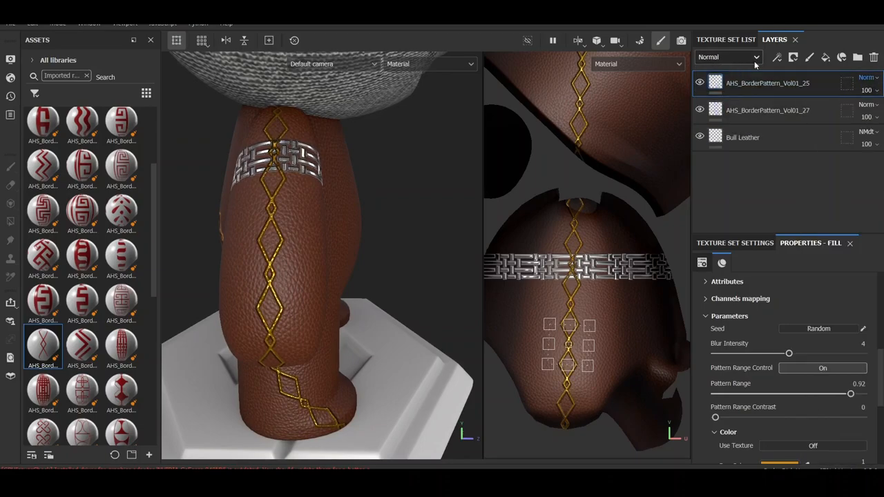
pyautogui.click(746, 56)
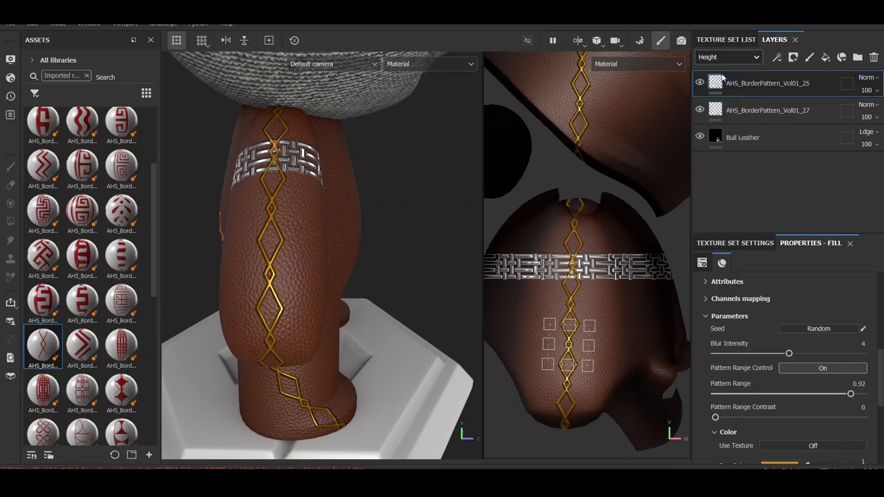
# Step: Add a mask with a paint layer to the gold diamond layer and hand-paint it with UV-aligned brush
pyautogui.rightClick(767, 82)
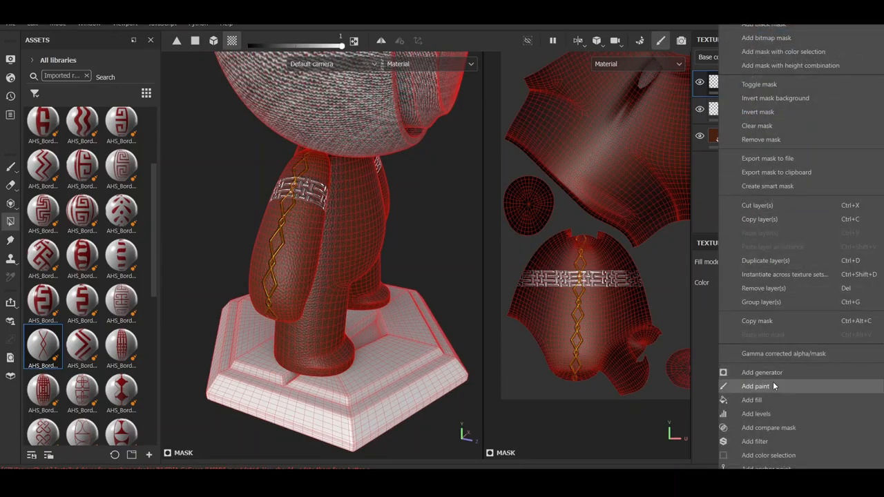
pyautogui.click(754, 386)
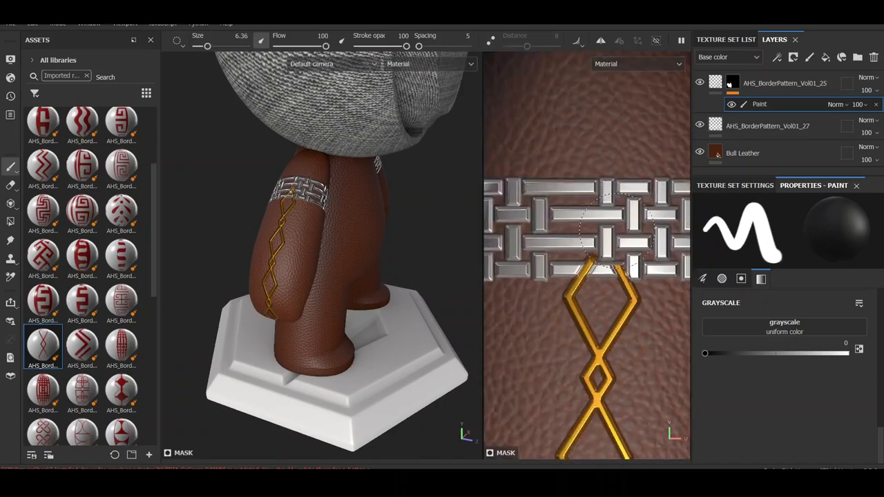
pyautogui.click(721, 279)
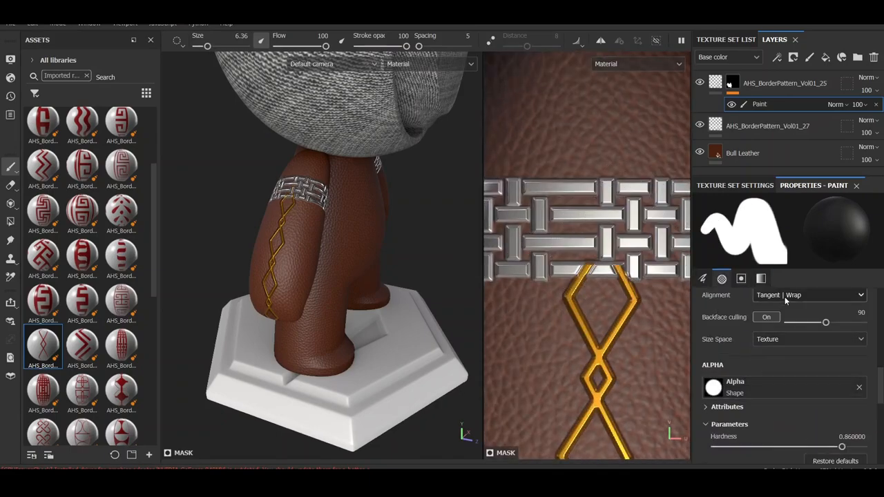
pyautogui.click(809, 296)
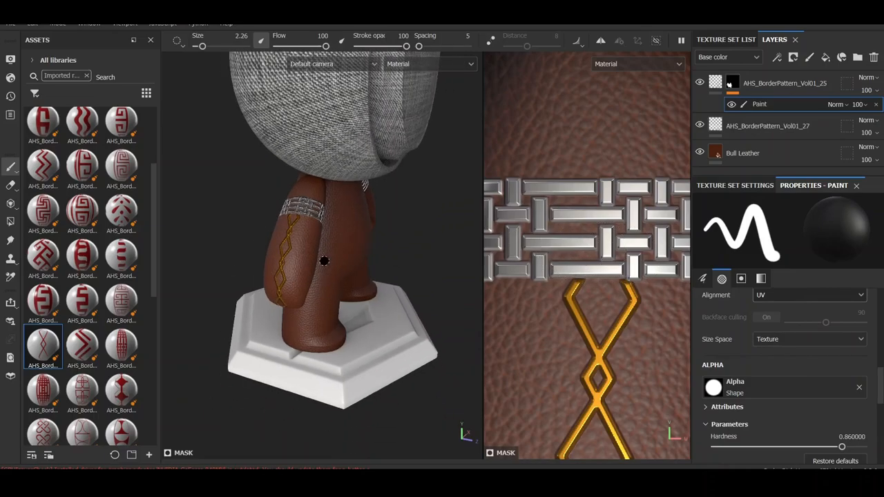
pyautogui.moveTo(325, 262); pyautogui.dragTo(292, 241)
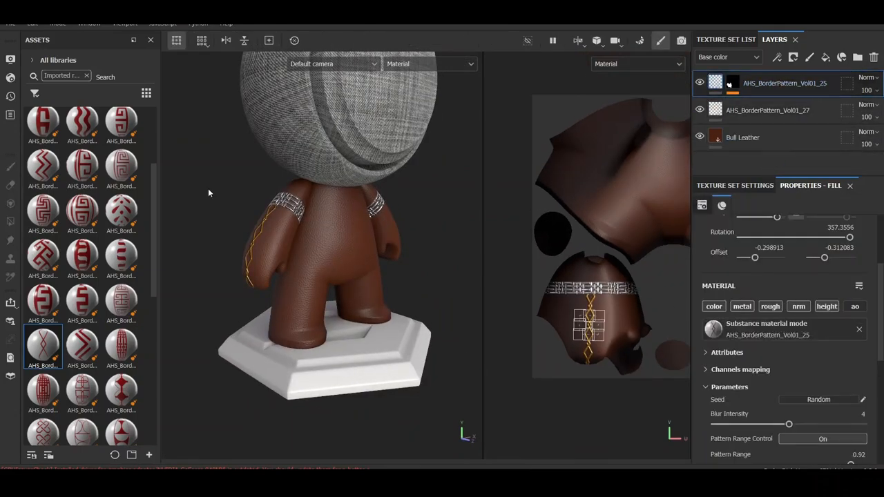
pyautogui.moveTo(244, 174)
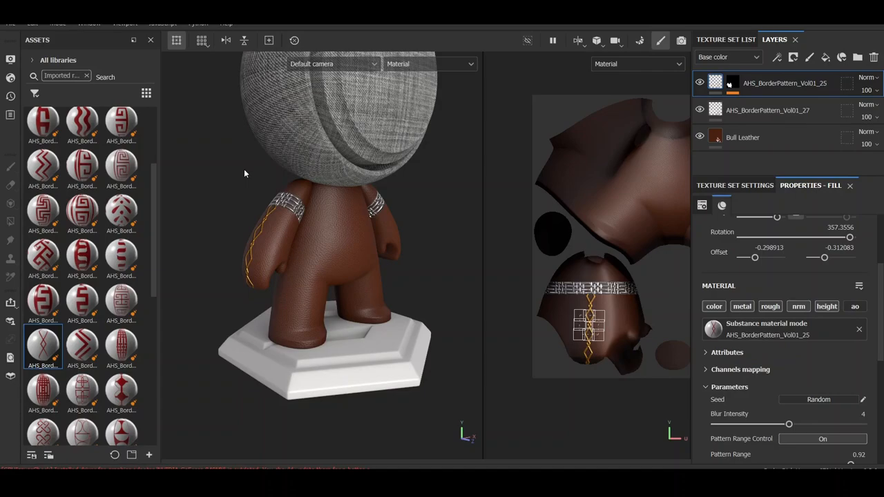
# Step: Add an AHS_BorderPattern_Vol01_34 fill, rotated 90° and offset to wrap the lower leg
pyautogui.scroll(-3)
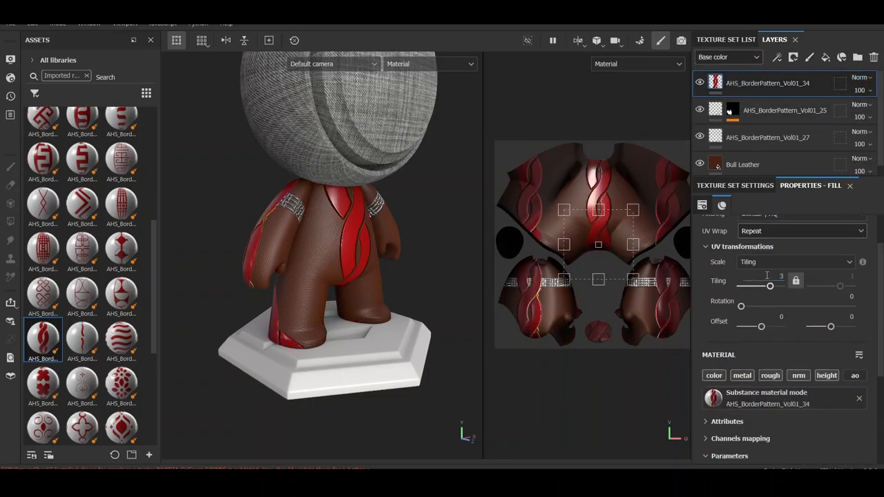
pyautogui.moveTo(762, 285); pyautogui.dragTo(774, 285)
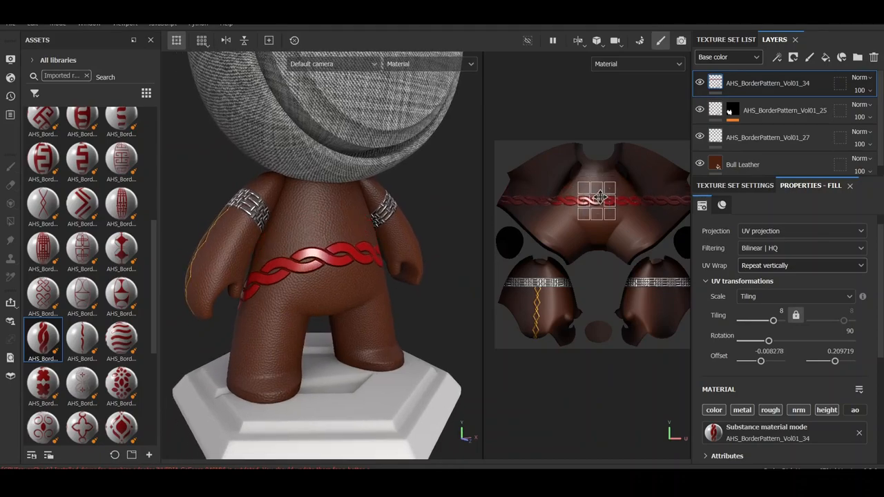
pyautogui.moveTo(599, 199); pyautogui.dragTo(561, 238)
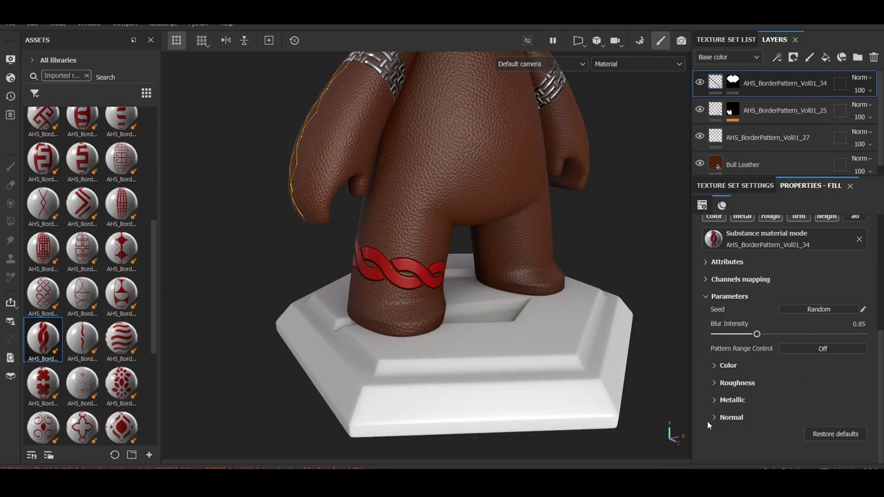
# Step: Enable pattern range control on the twisted band, narrowing its range and raising blur intensity
pyautogui.click(731, 418)
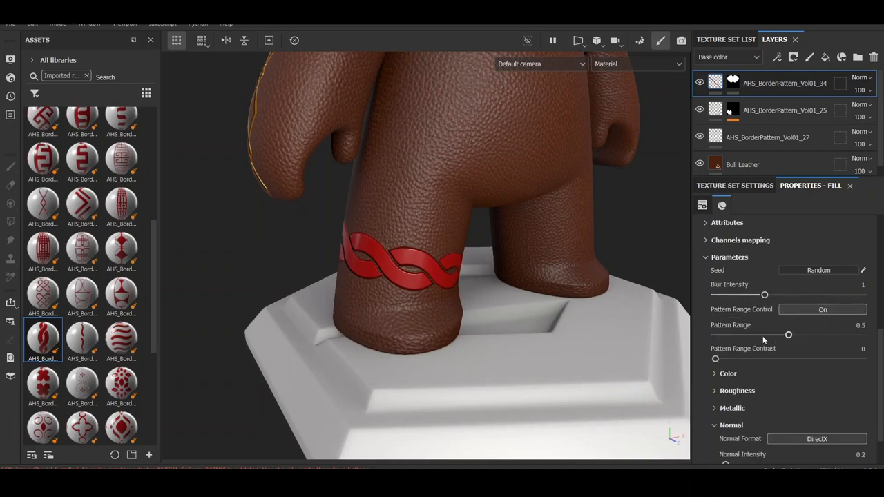
pyautogui.moveTo(789, 335); pyautogui.dragTo(726, 335)
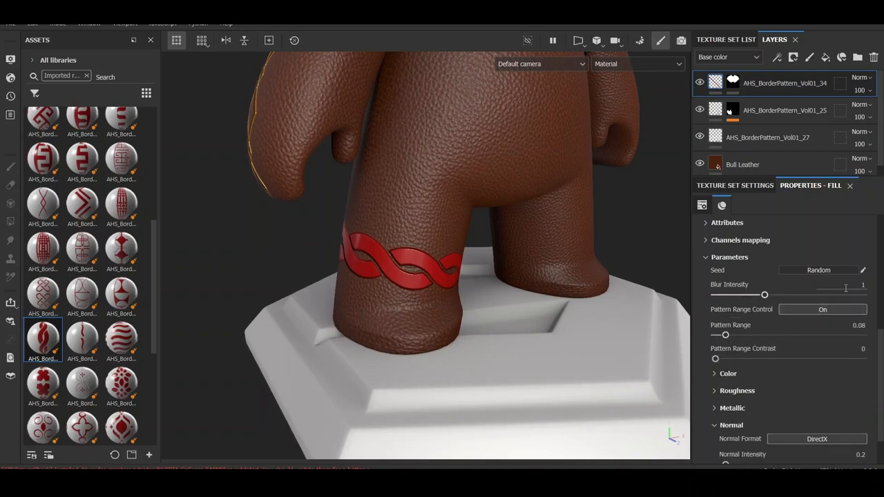
pyautogui.moveTo(766, 296); pyautogui.dragTo(789, 296)
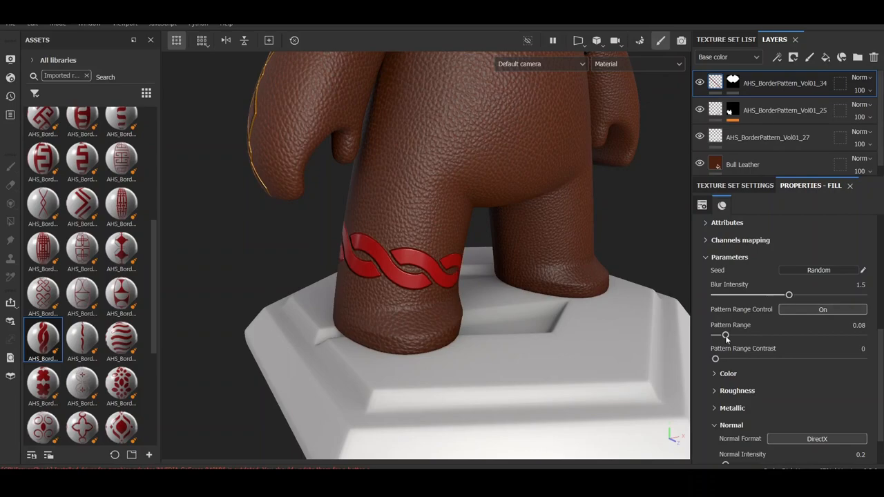
pyautogui.moveTo(790, 296); pyautogui.dragTo(862, 296)
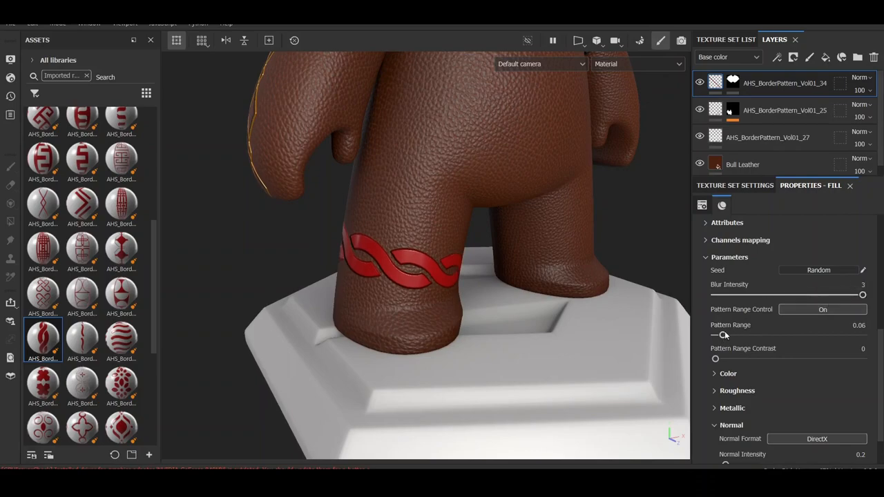
pyautogui.moveTo(718, 336); pyautogui.dragTo(724, 336)
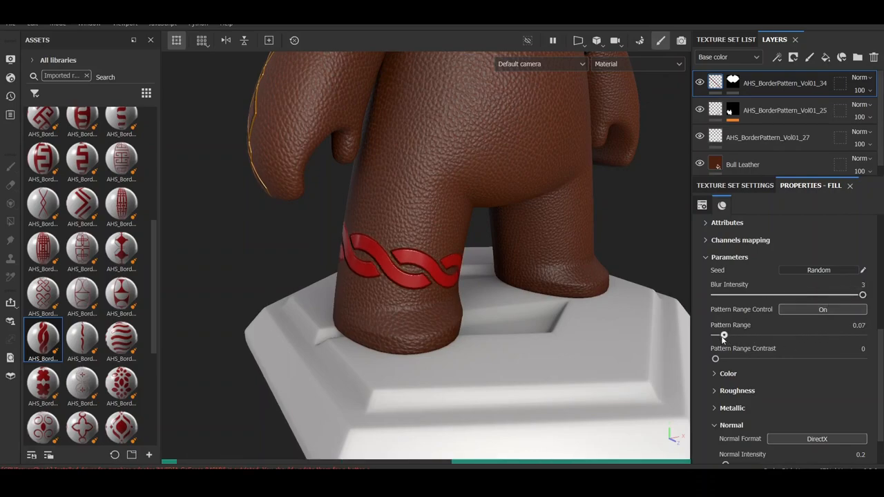
pyautogui.moveTo(724, 335); pyautogui.dragTo(720, 335)
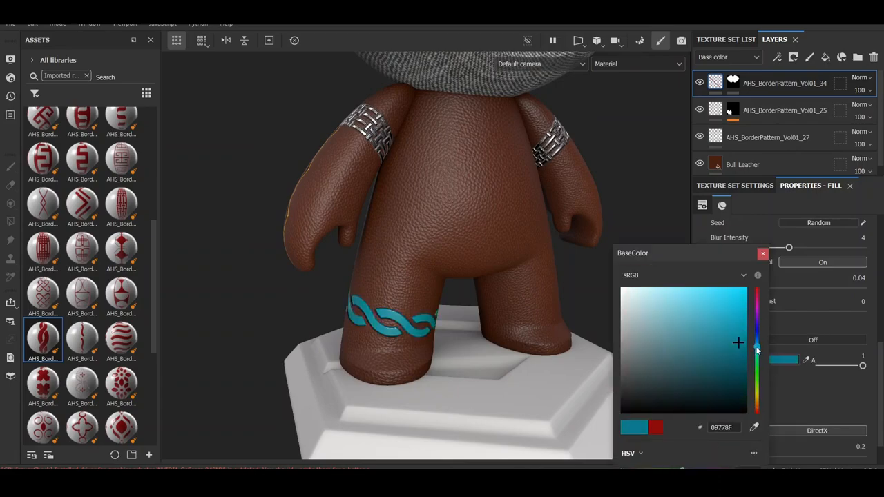
# Step: Confirm the band colour, lower its roughness and raise metallic for a glossy metal finish
pyautogui.click(763, 254)
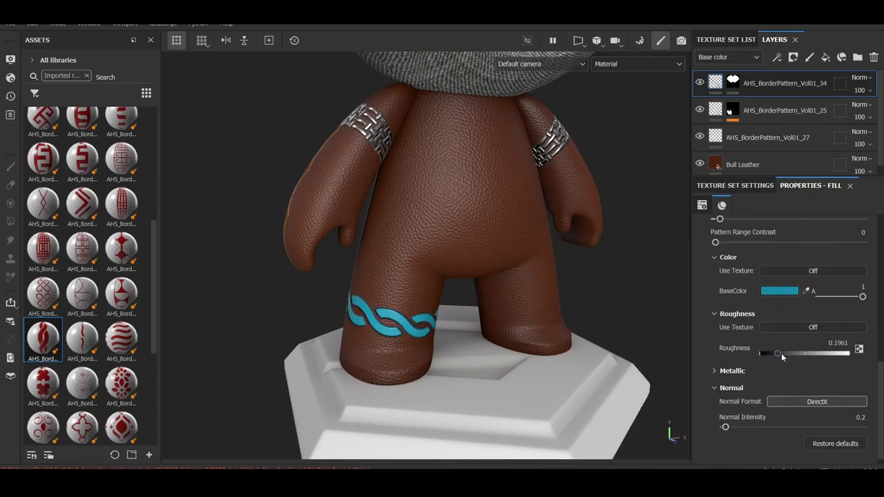
pyautogui.moveTo(776, 354); pyautogui.dragTo(771, 353)
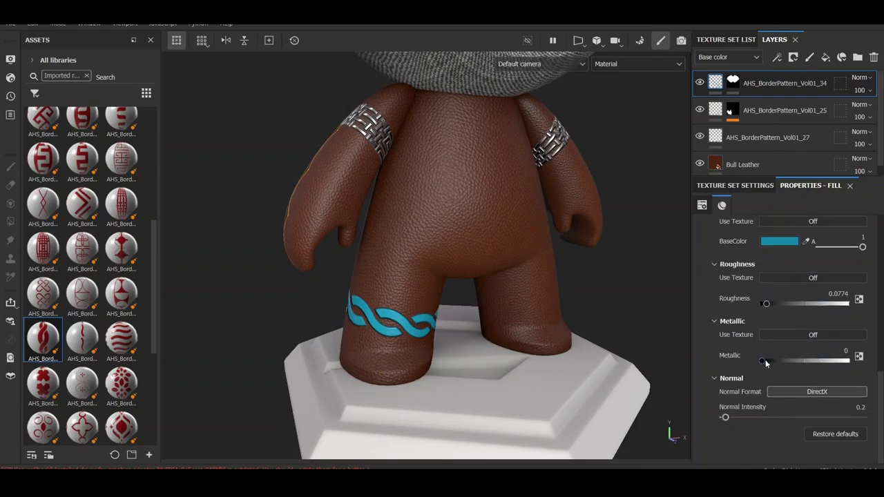
pyautogui.moveTo(765, 359); pyautogui.dragTo(840, 359)
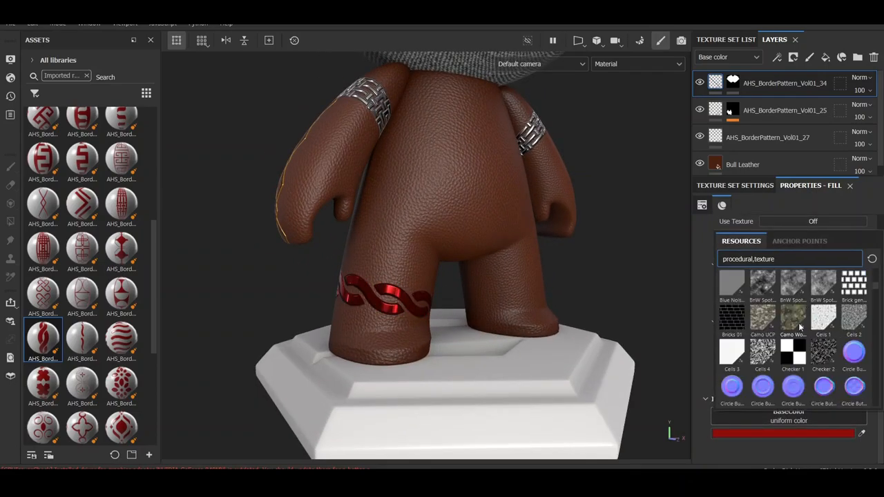
# Step: Apply the Camo procedural texture as the band's base colour and inspect it in the viewport
pyautogui.click(788, 323)
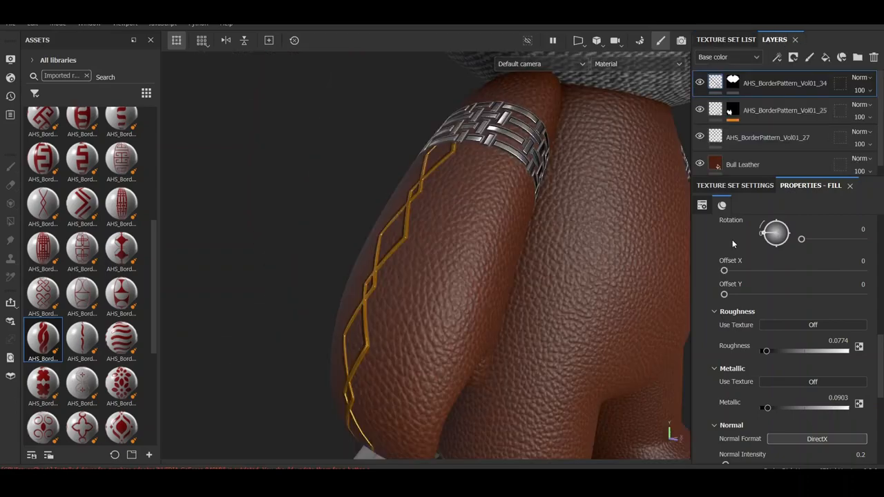
pyautogui.click(734, 185)
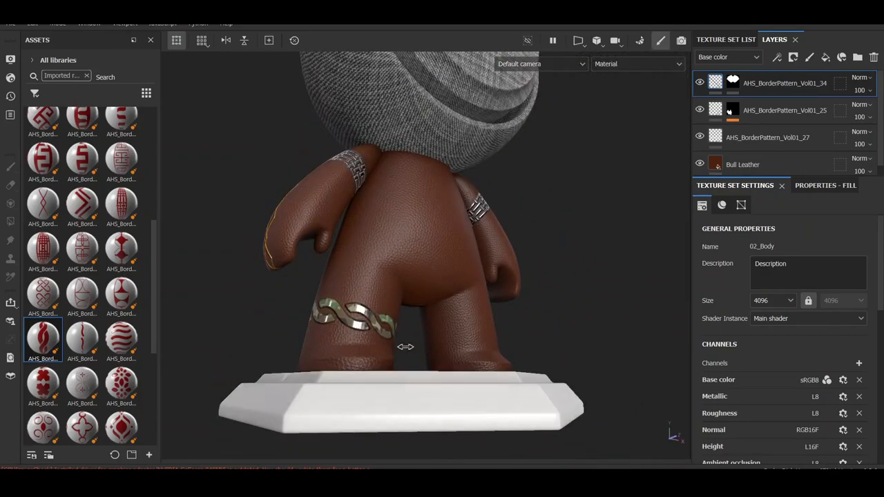
pyautogui.scroll(-3)
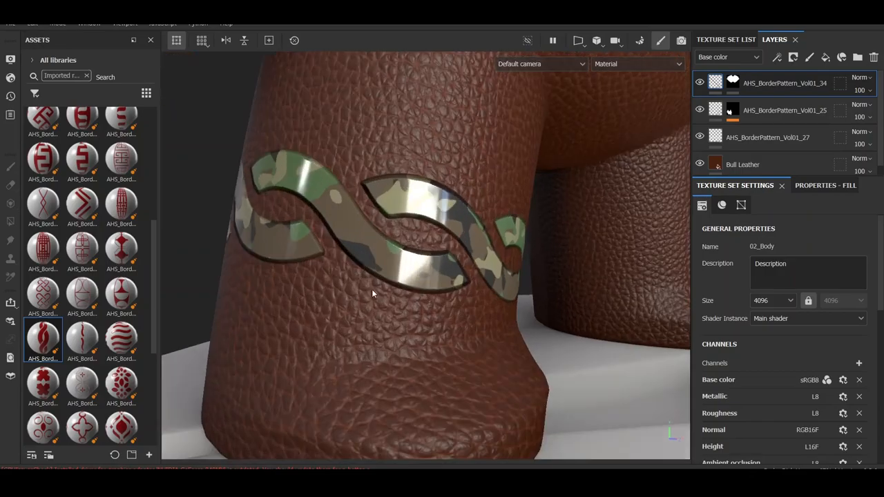